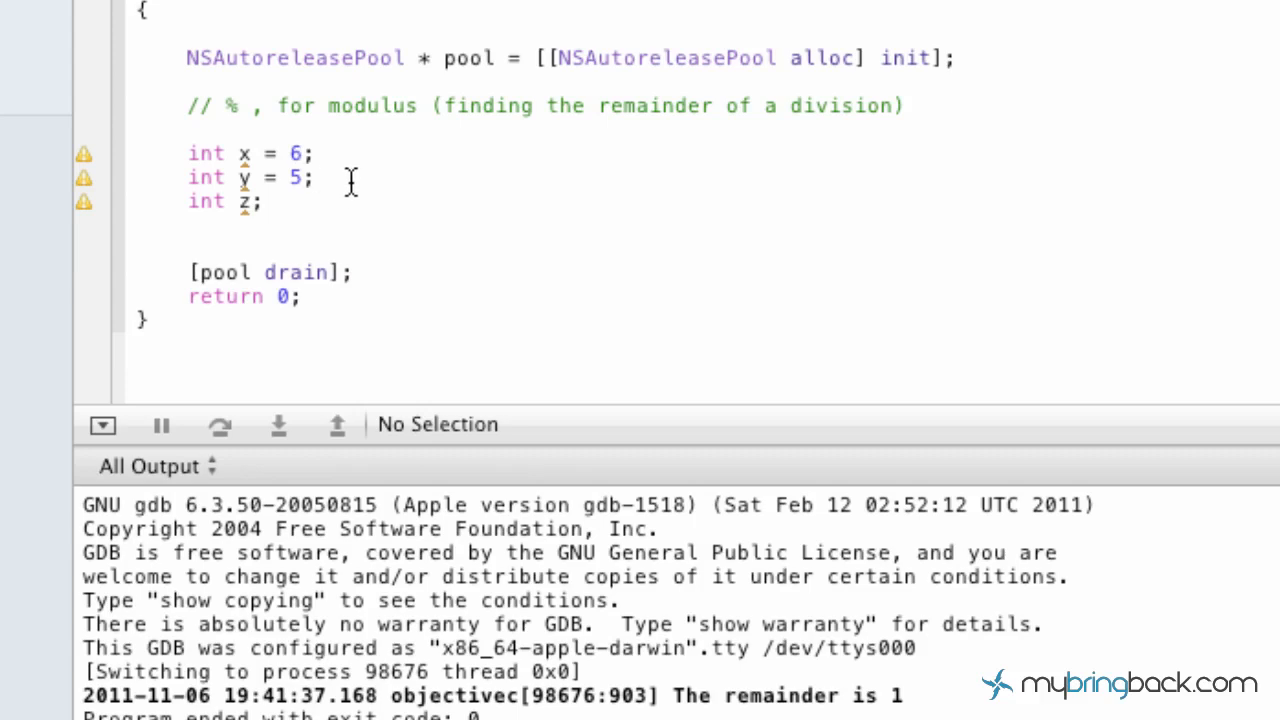
mouse_move(350, 165)
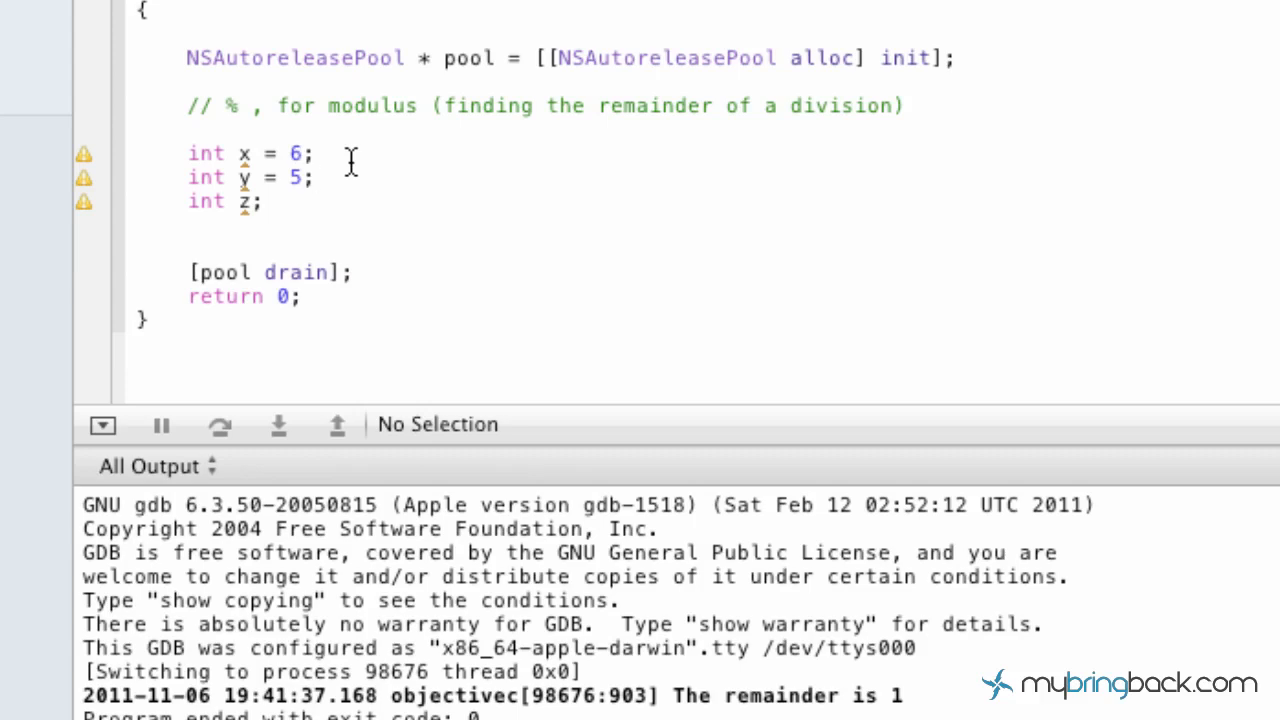
Insert blank lines below the int z declaration, above [pool drain].
left_click(317, 177)
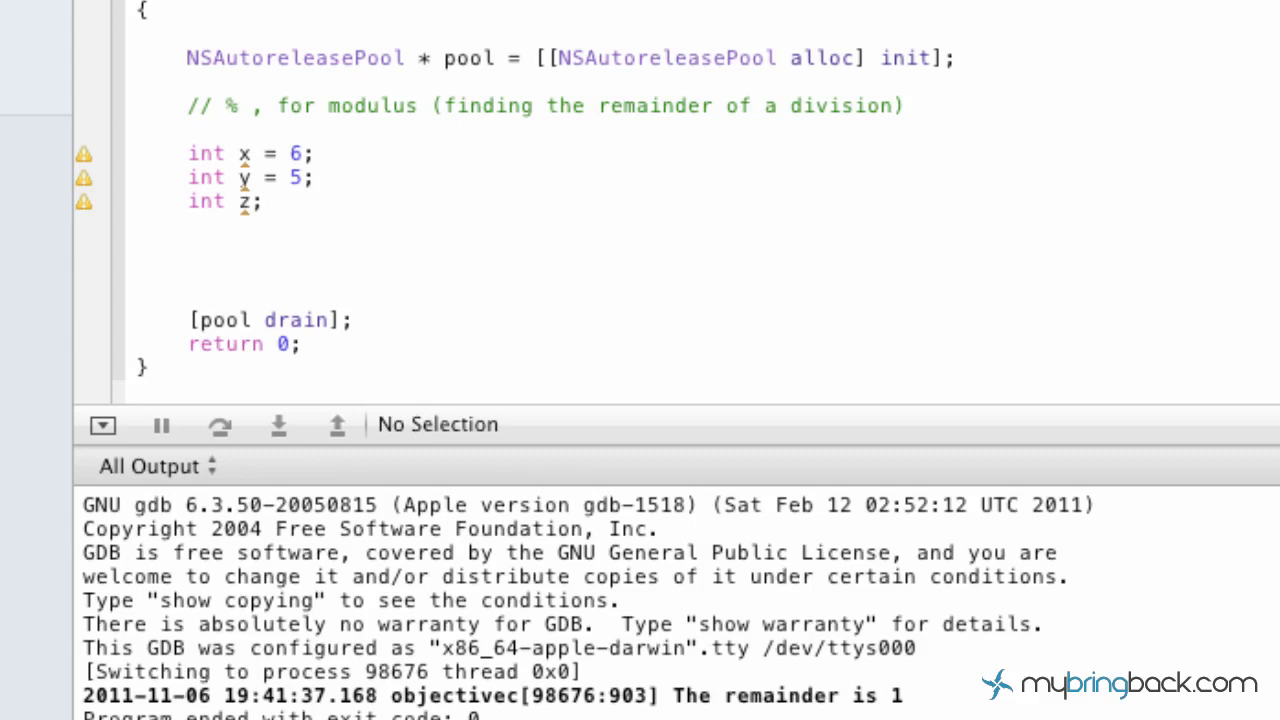
left_click(188, 248)
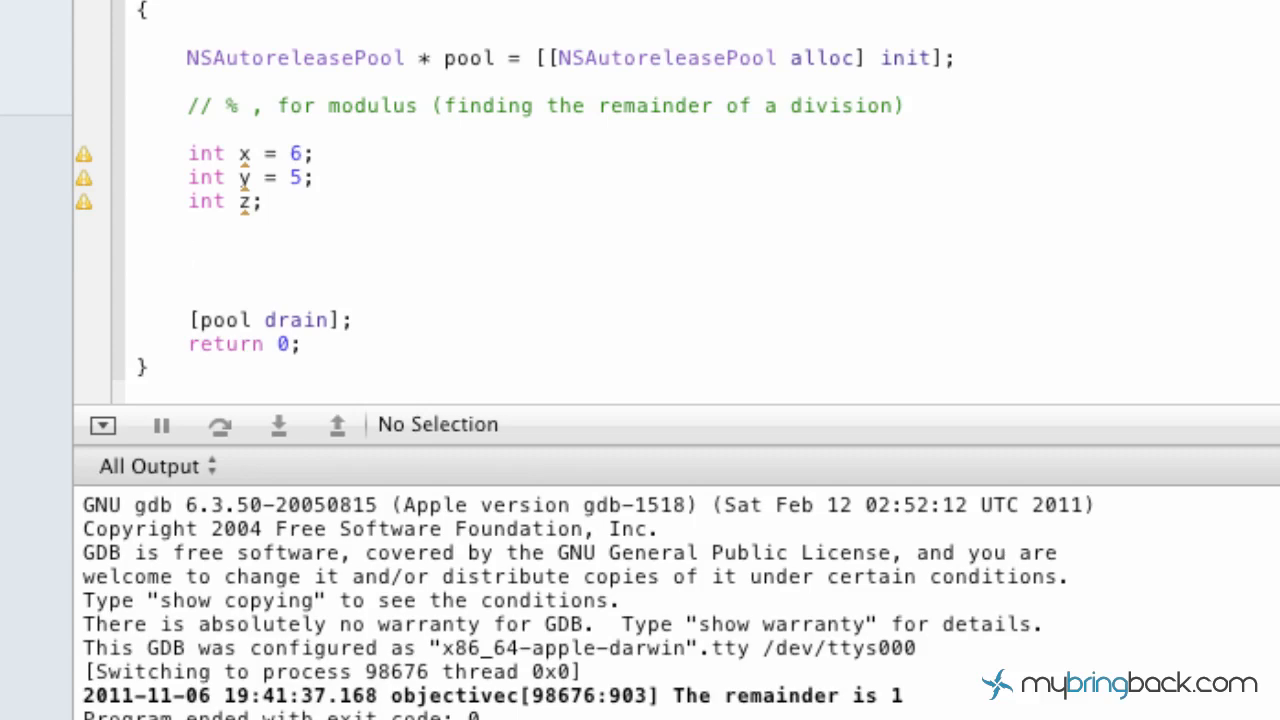
left_click(188, 248)
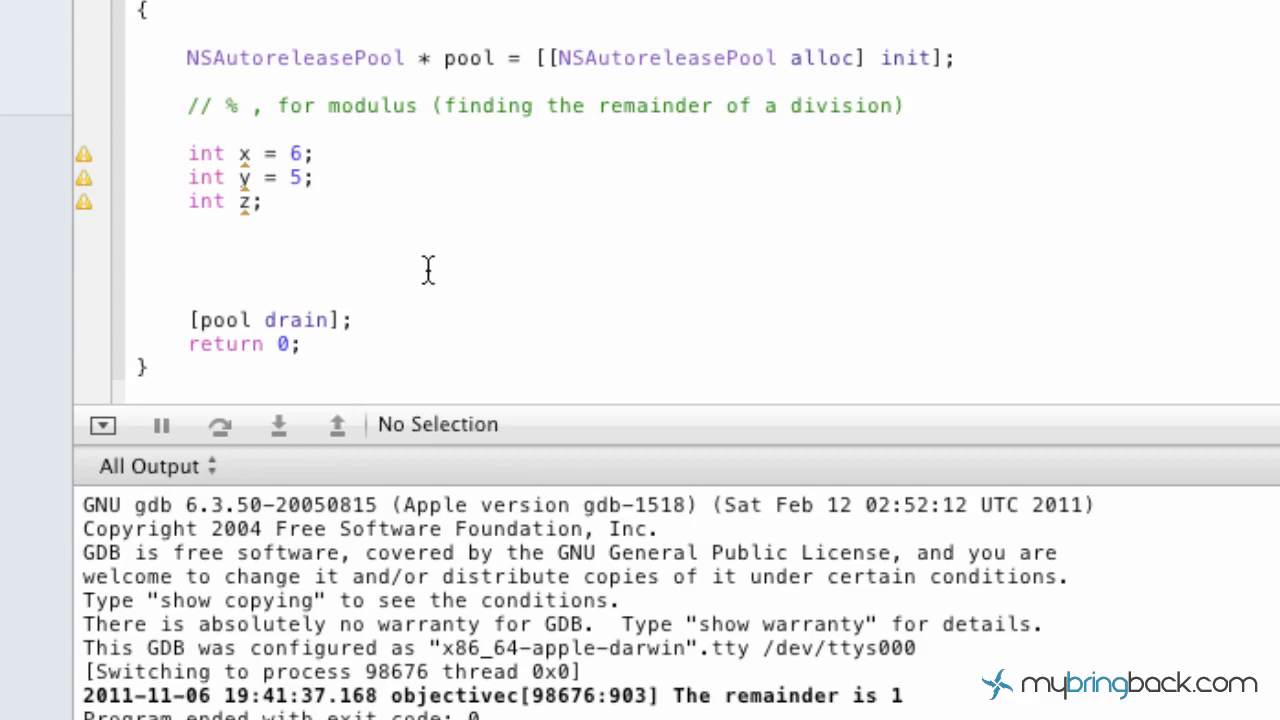
Write the statement z = x % y; on the blank line.
type("z =")
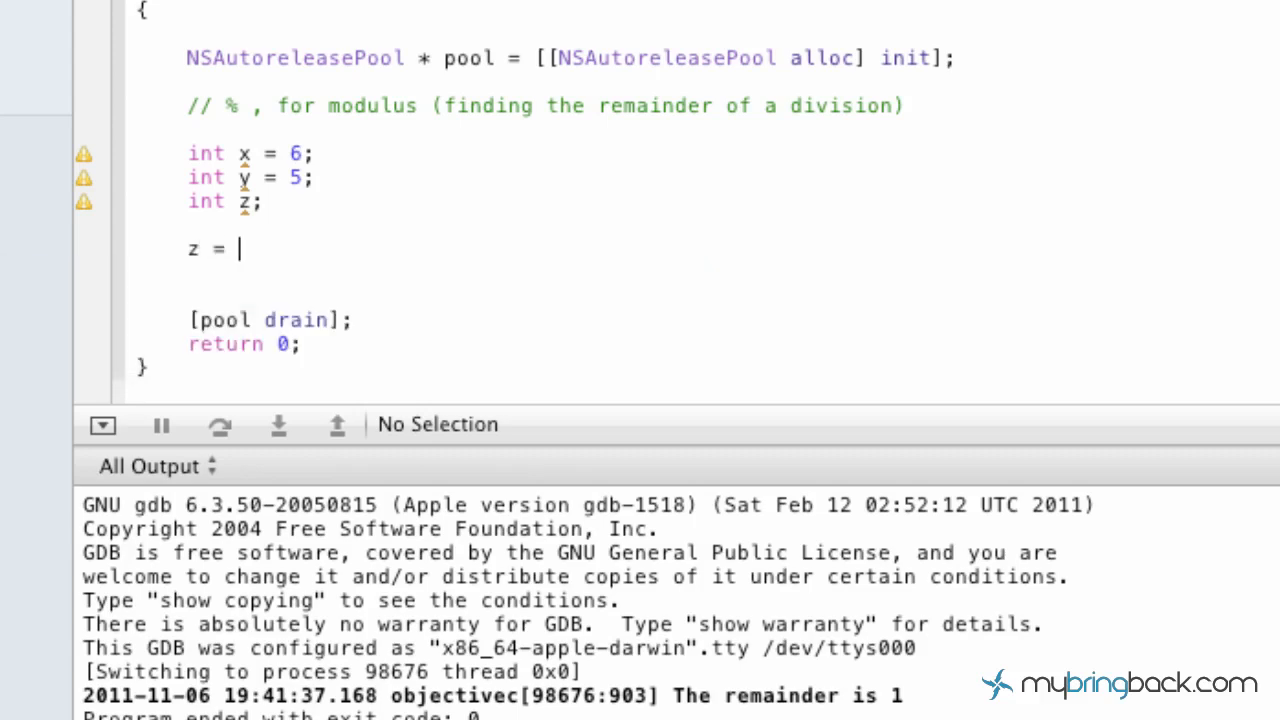
type("x")
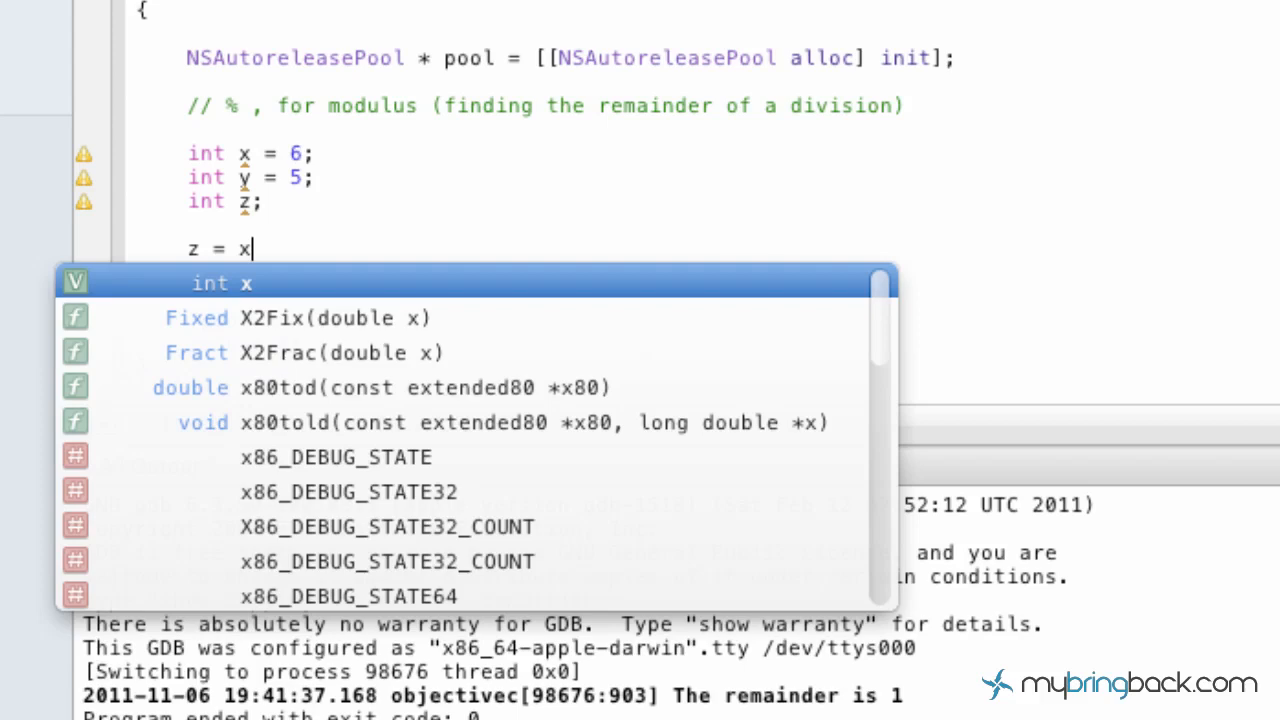
type("% y")
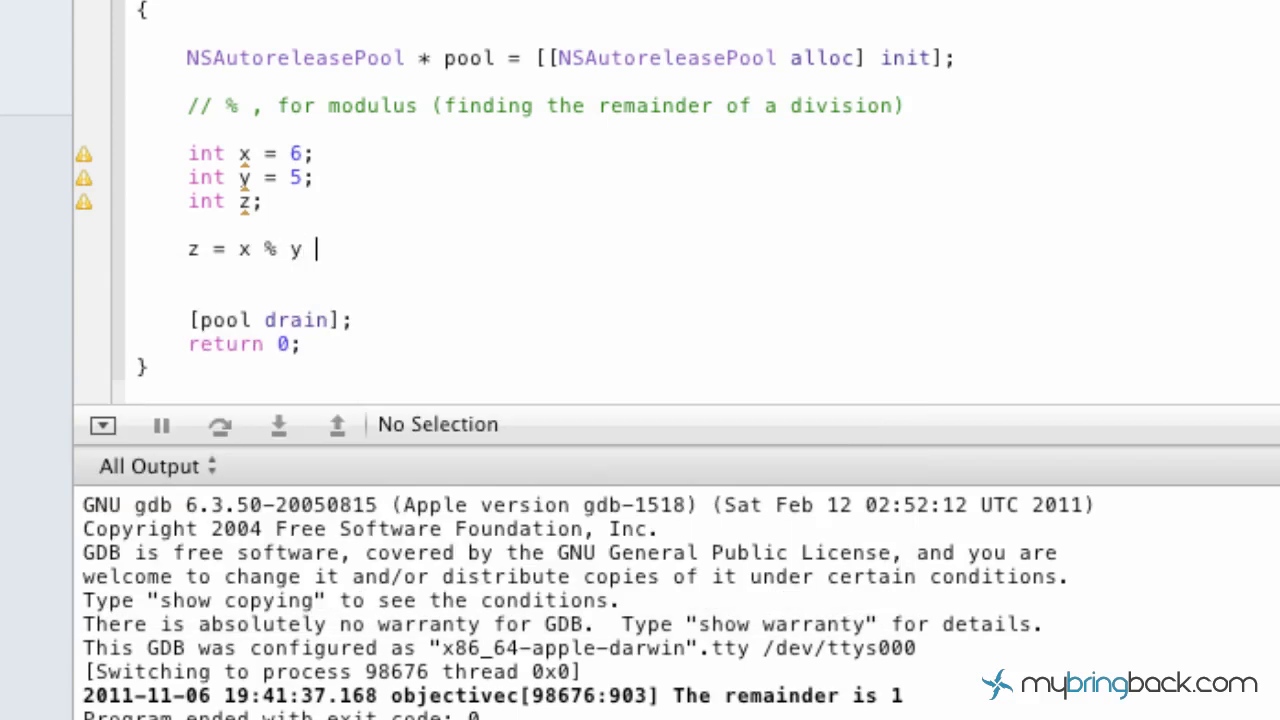
type(";")
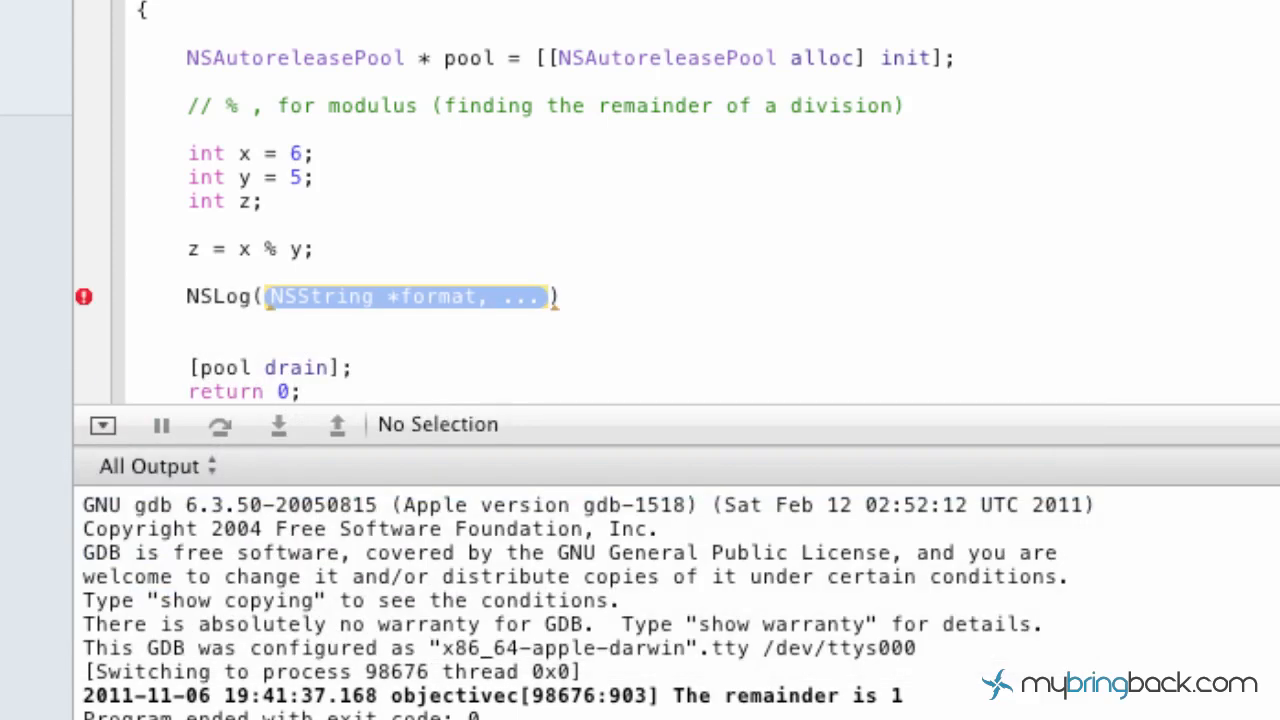
Add NSLog(@"The remainder is %i", z); below the calculation.
type("@\"The")
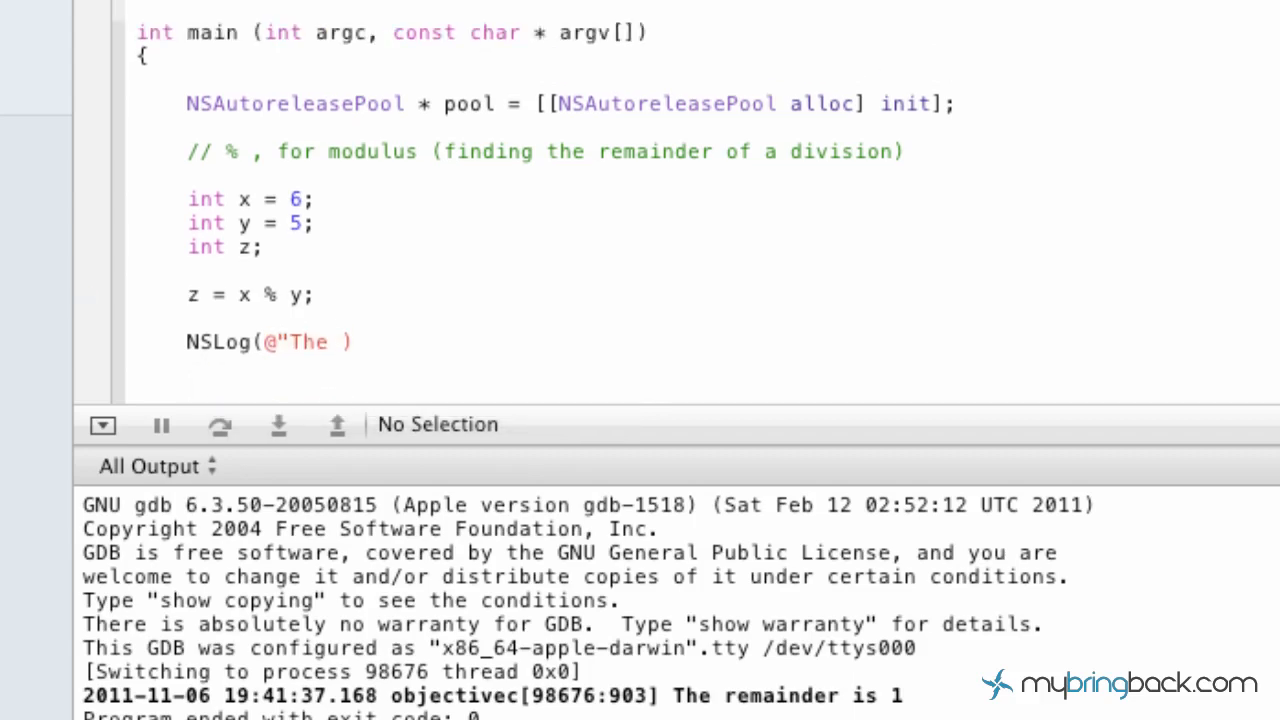
type("remainder is")
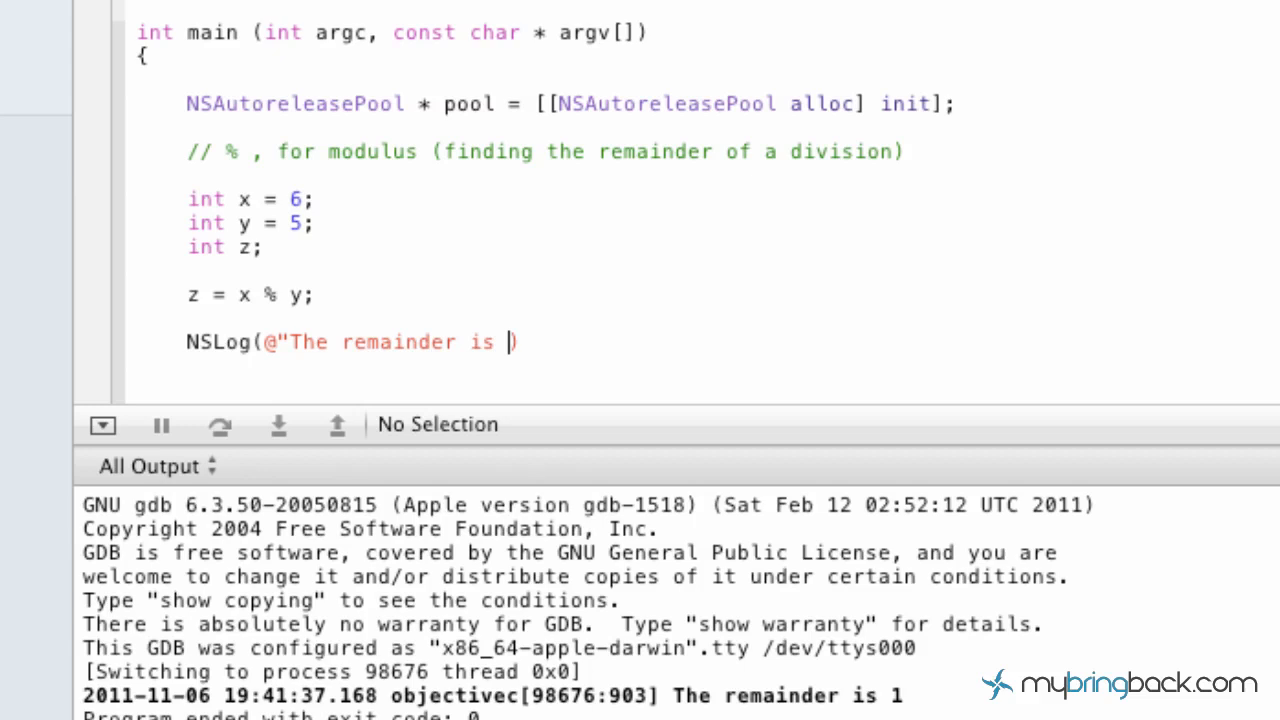
type("%i")
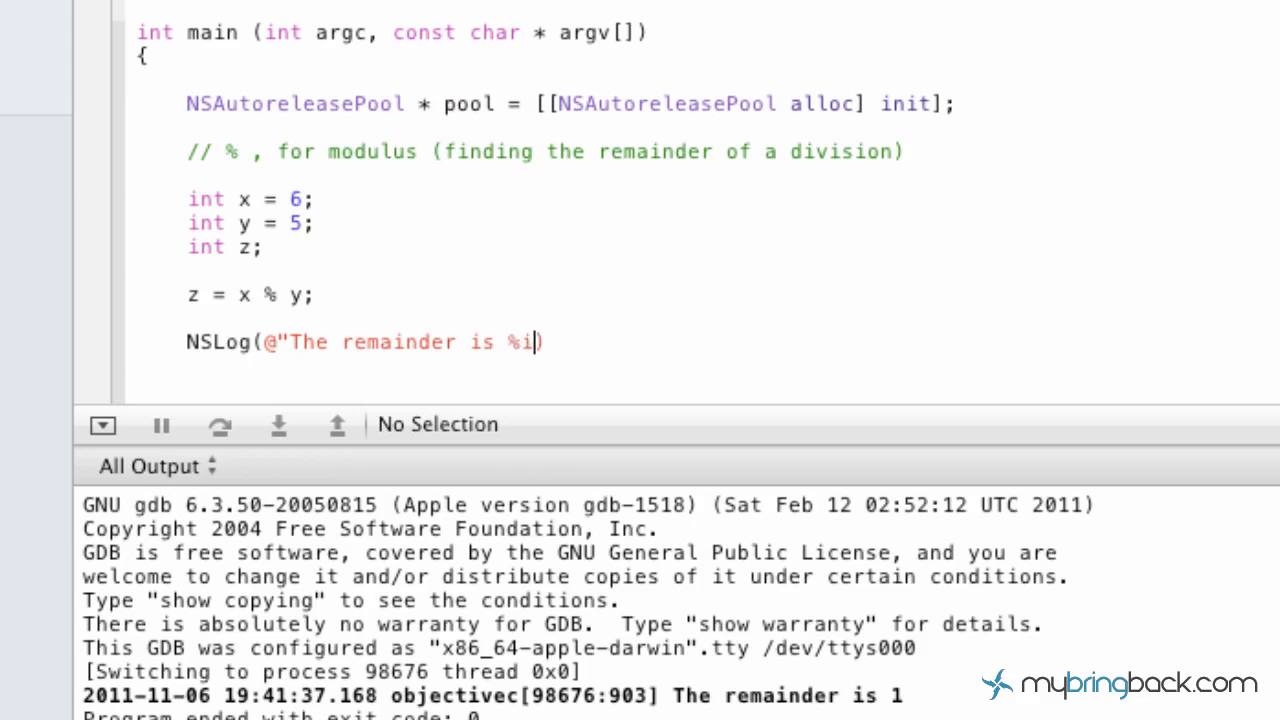
type(",")
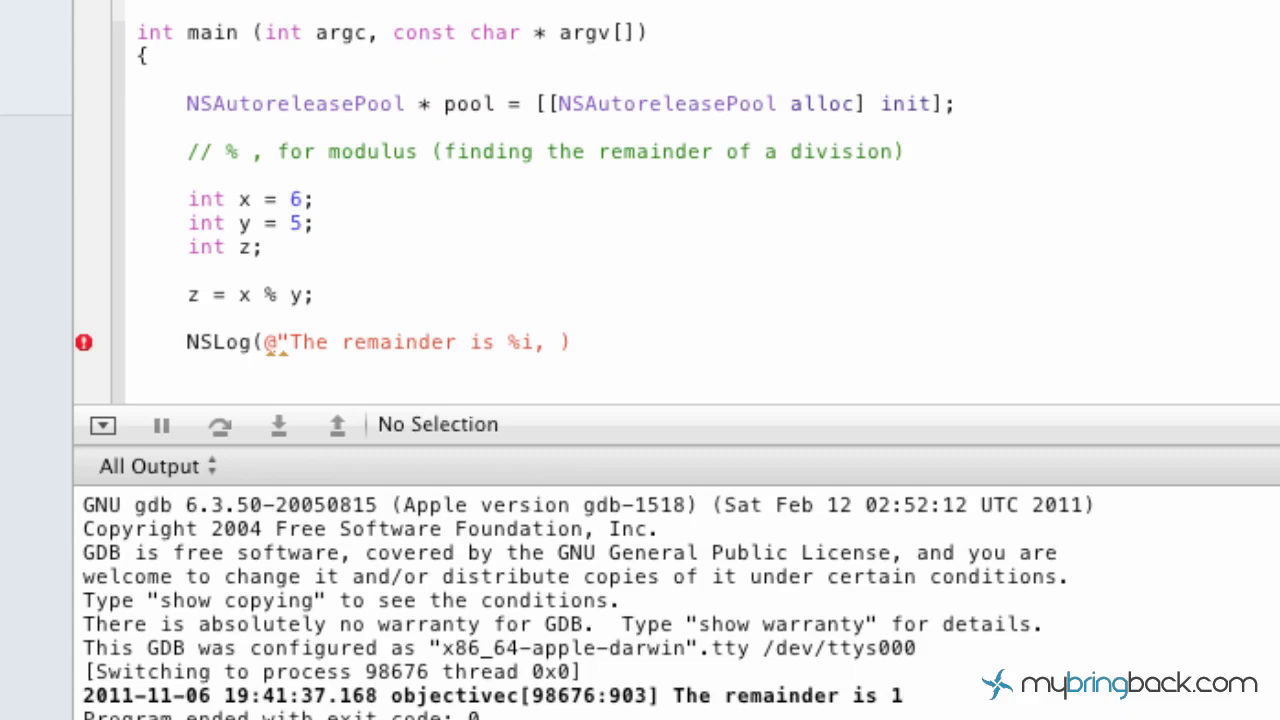
type("z")
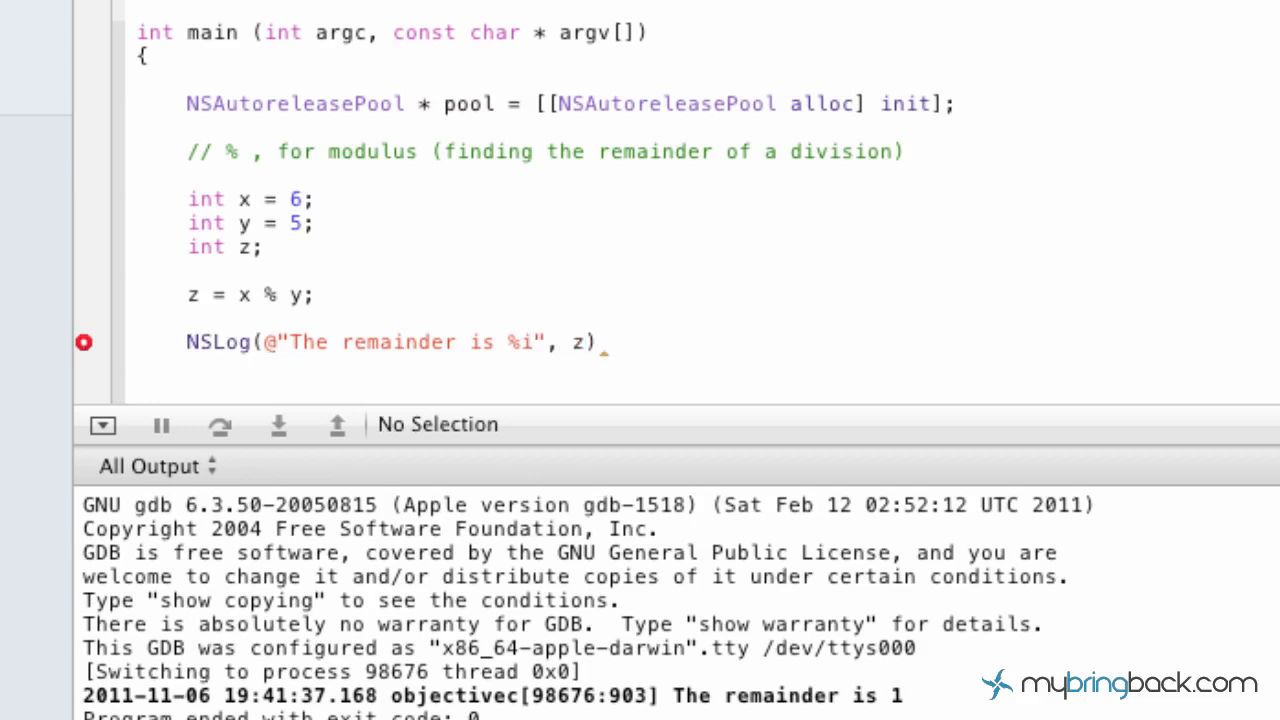
type(";")
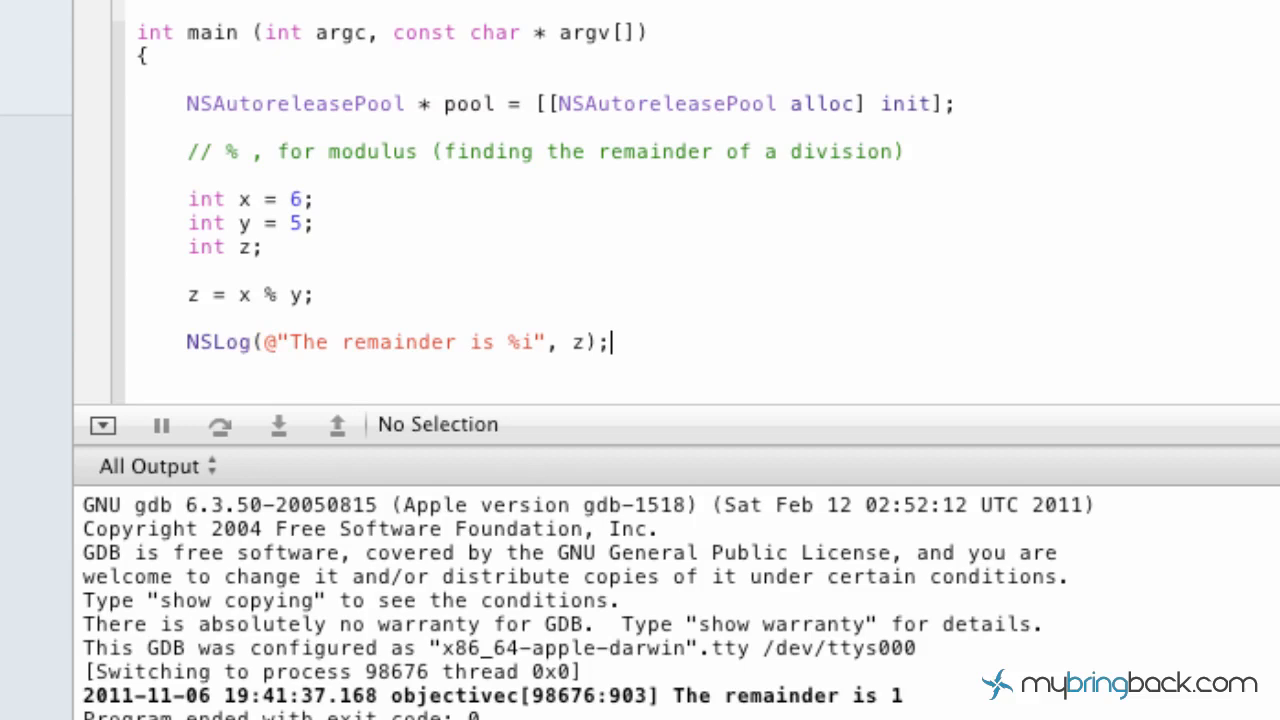
mouse_move(670, 395)
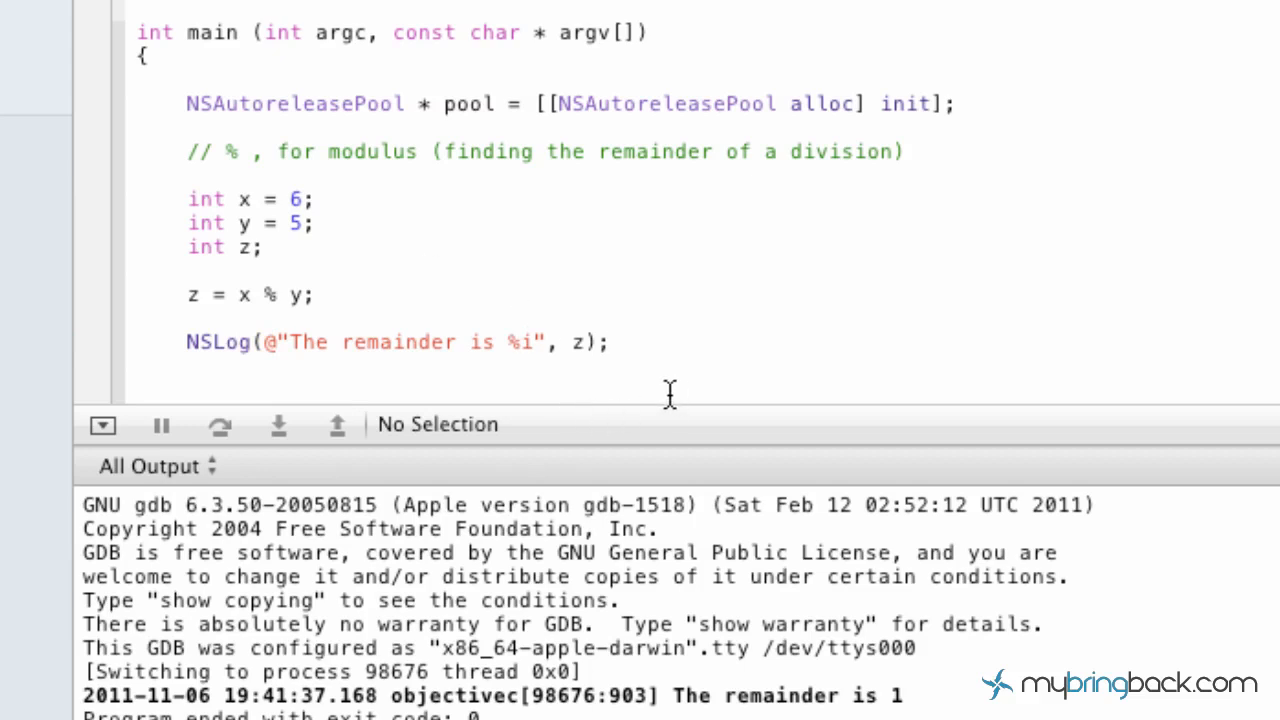
mouse_move(657, 360)
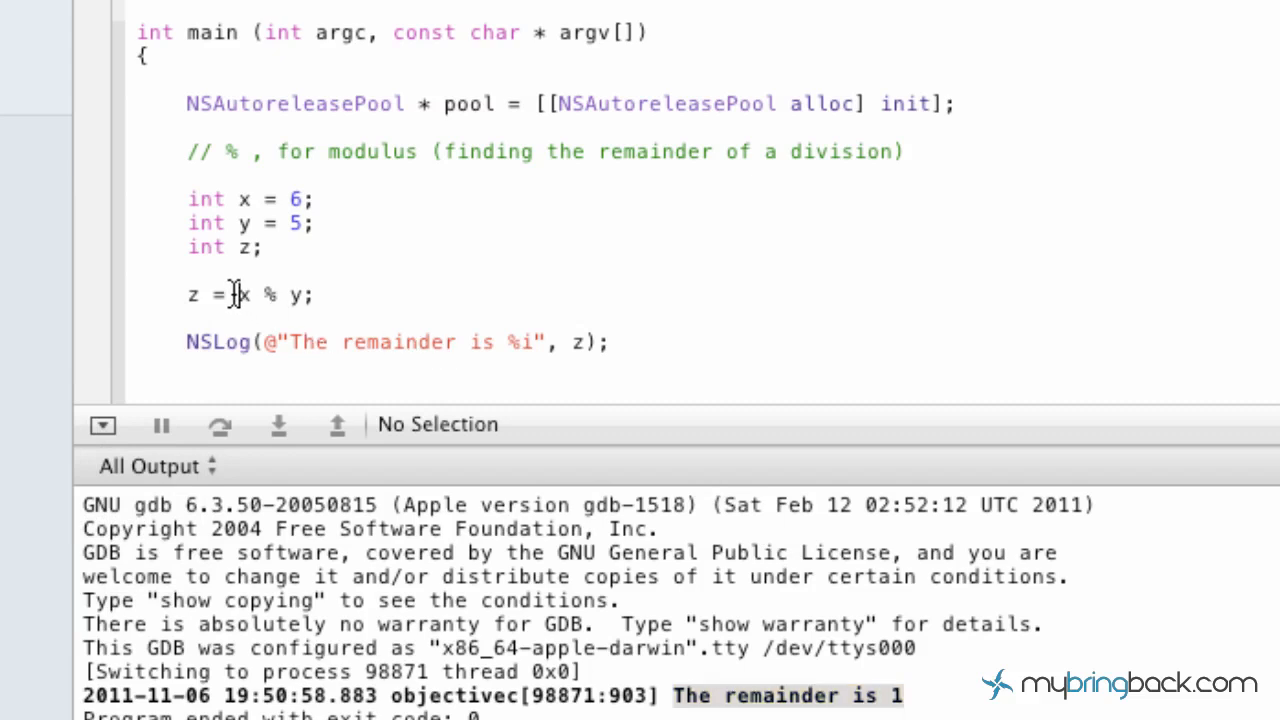
Review x, y and the printed remainder of 1, then delete both code lines.
double_click(243, 295)
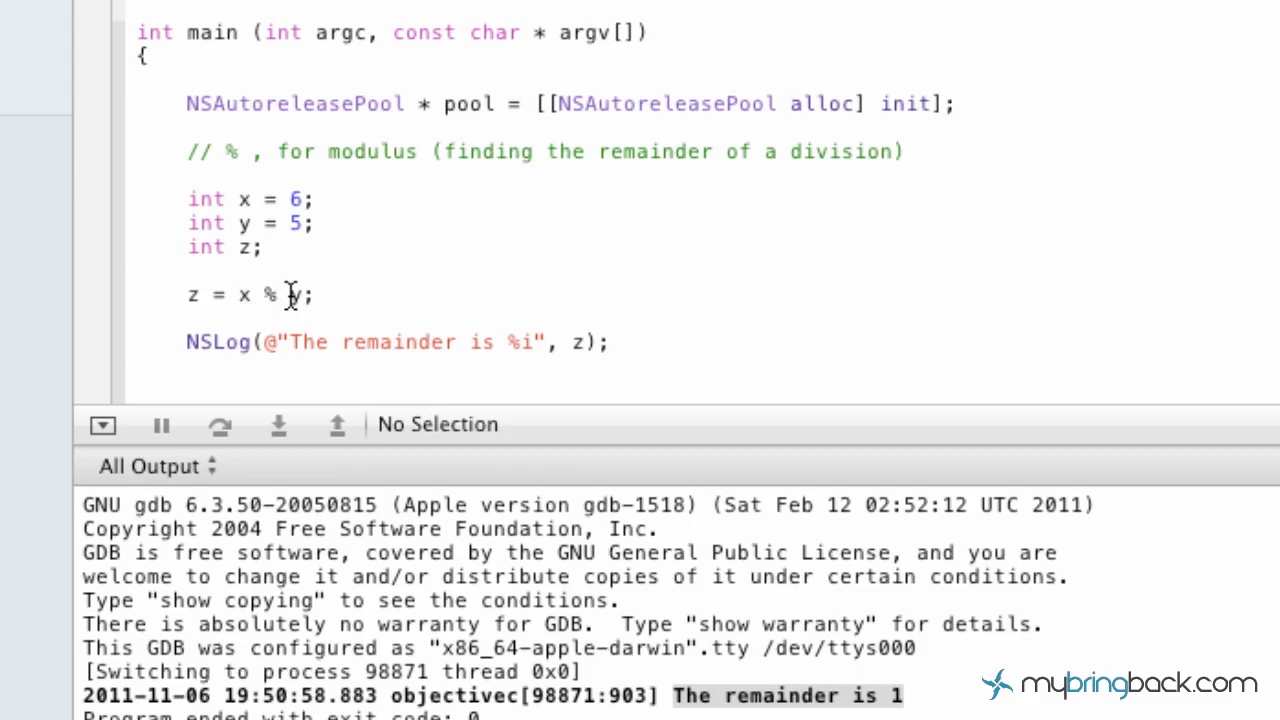
double_click(296, 295)
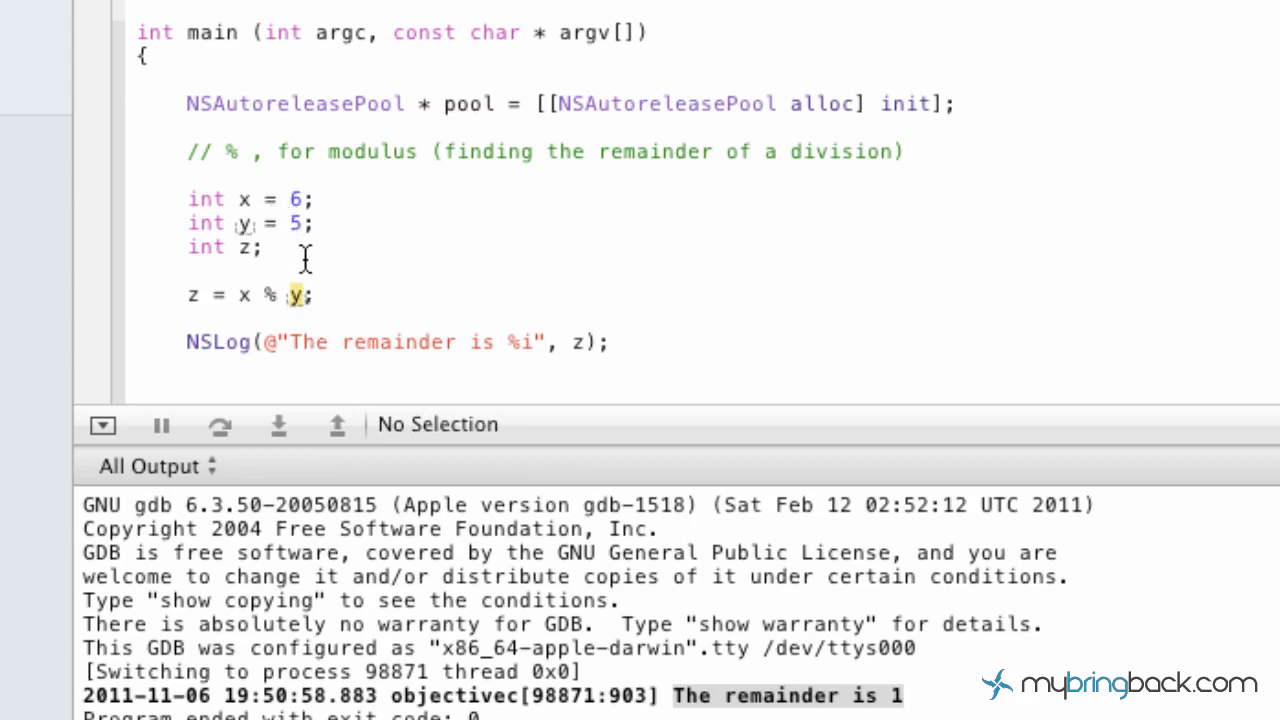
mouse_move(305, 300)
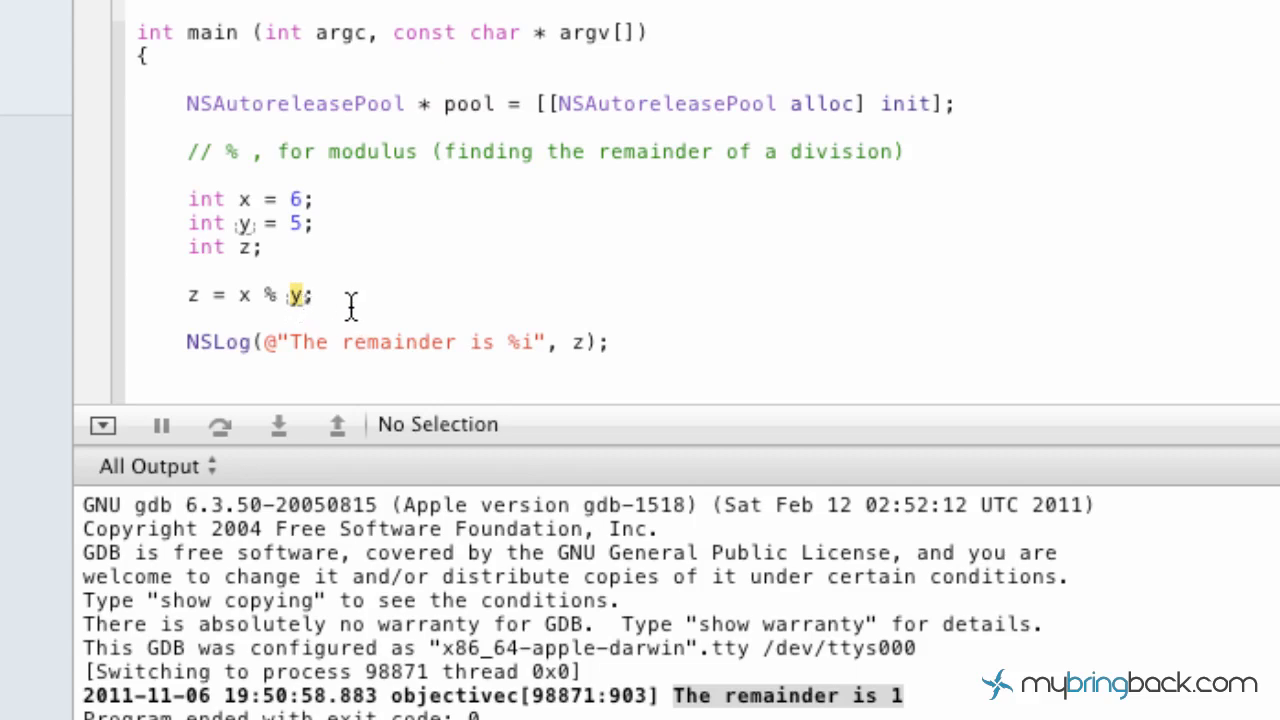
mouse_move(383, 323)
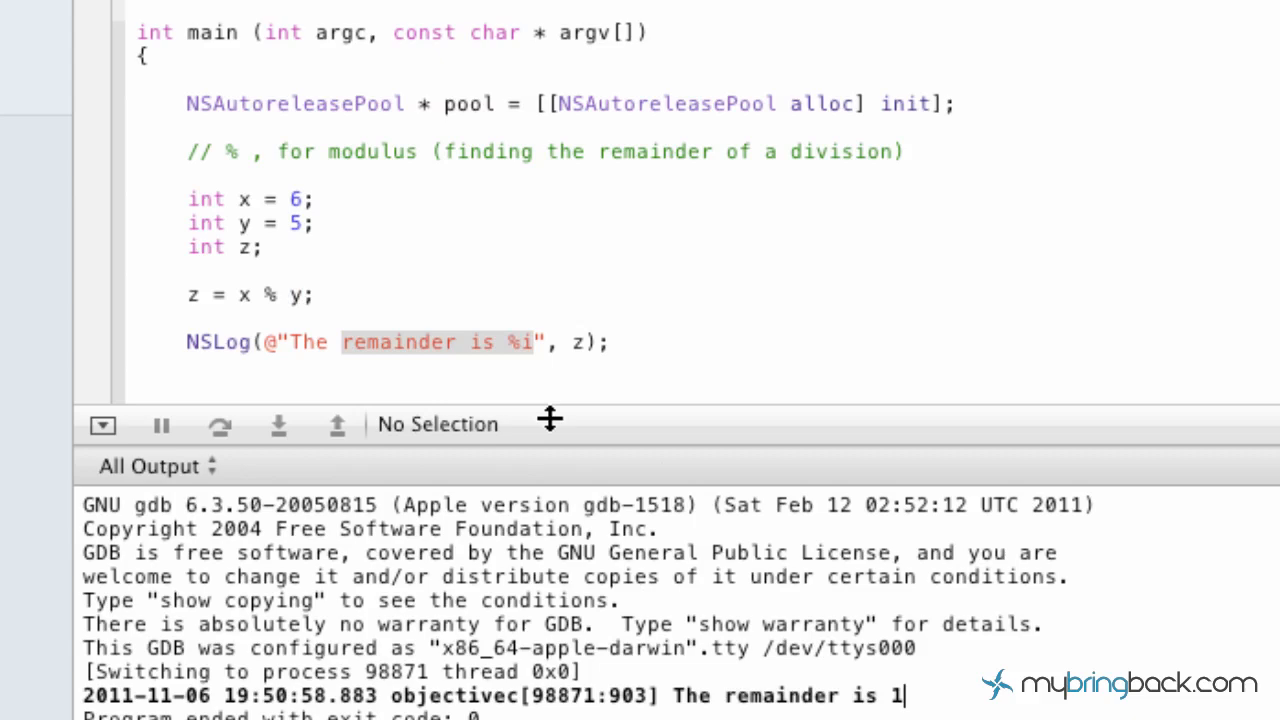
left_click(612, 342)
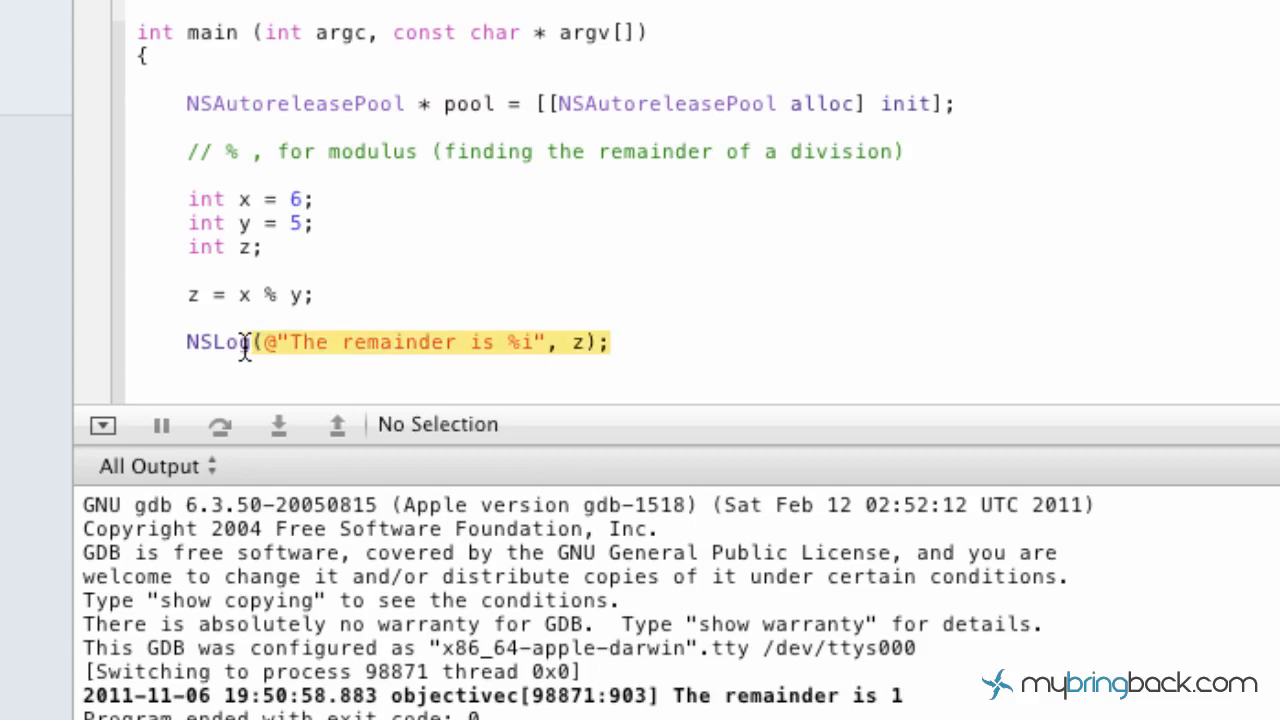
left_click_drag(250, 342, 180, 295)
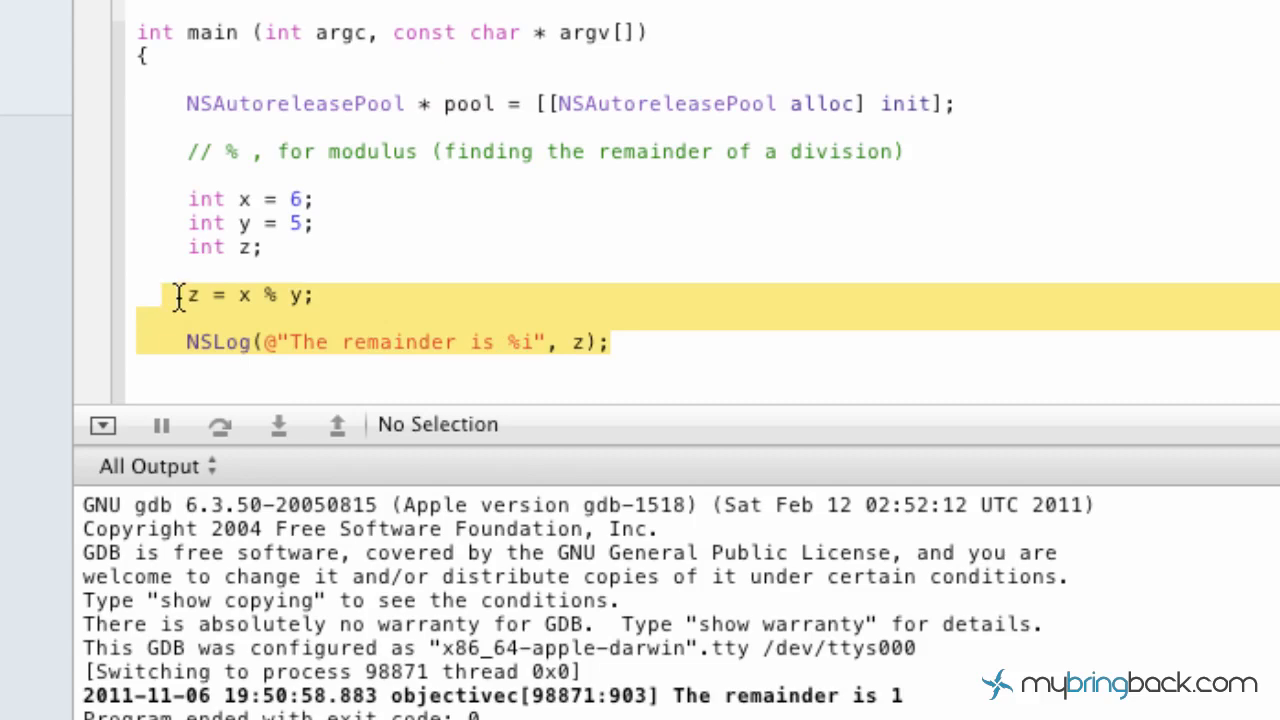
key("Delete")
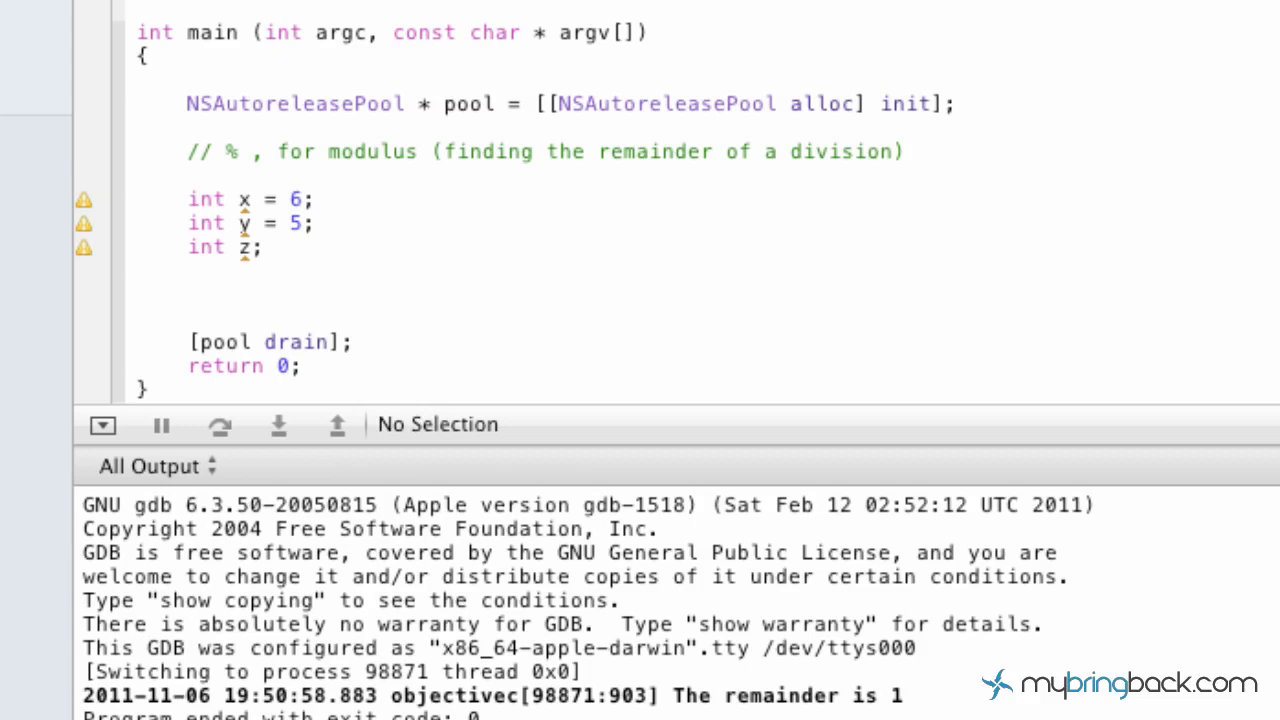
Remove int z, change x to v = 15, and begin renaming y to r.
left_click(188, 271)
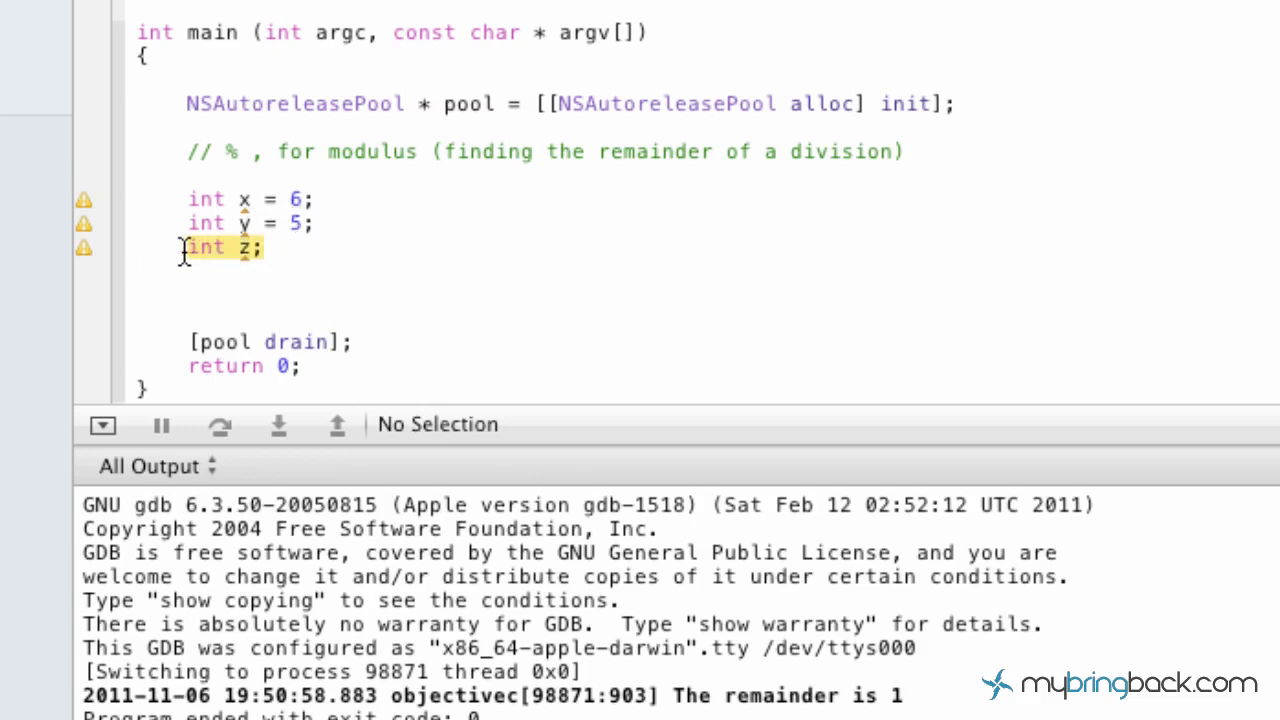
key("Delete")
type("v")
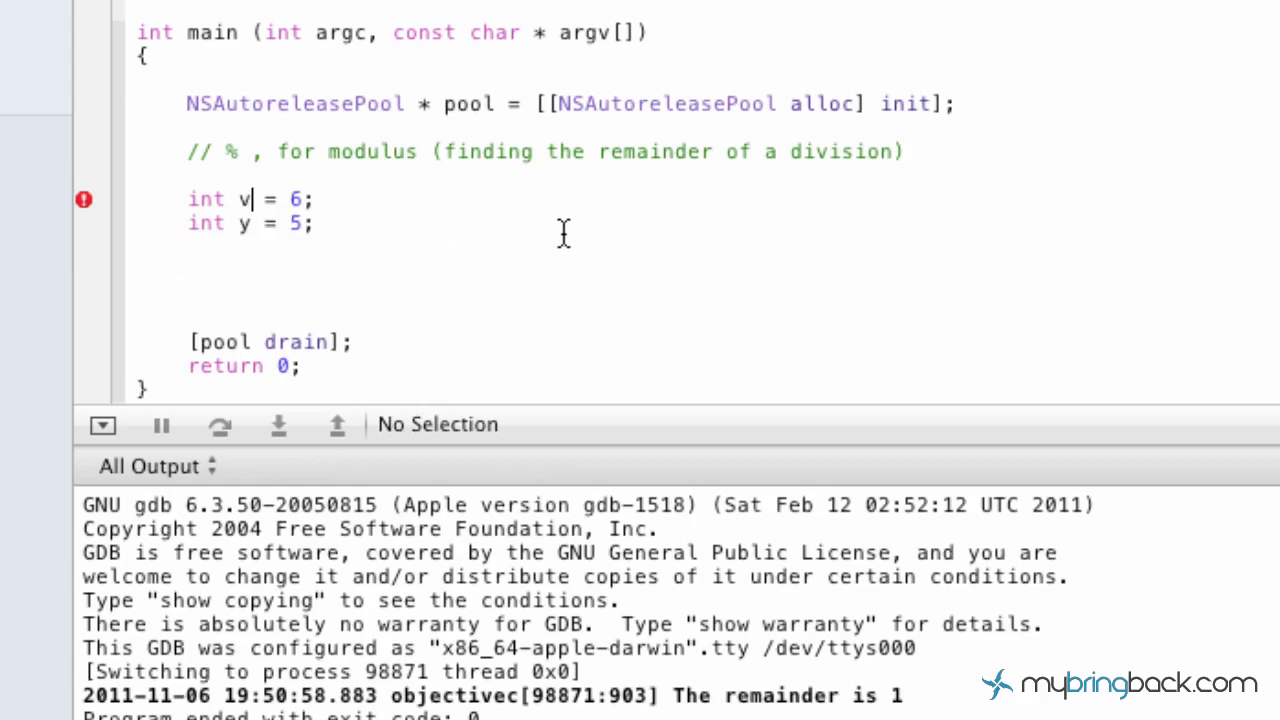
key("Backspace")
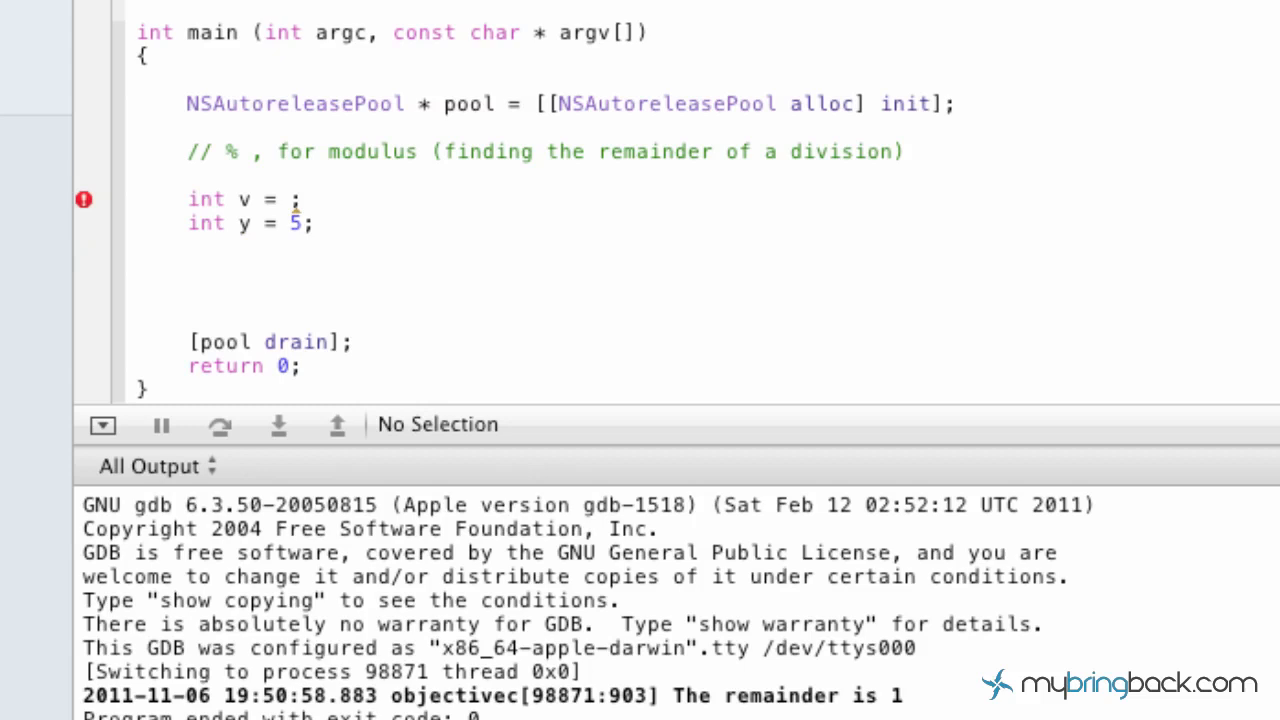
type("15")
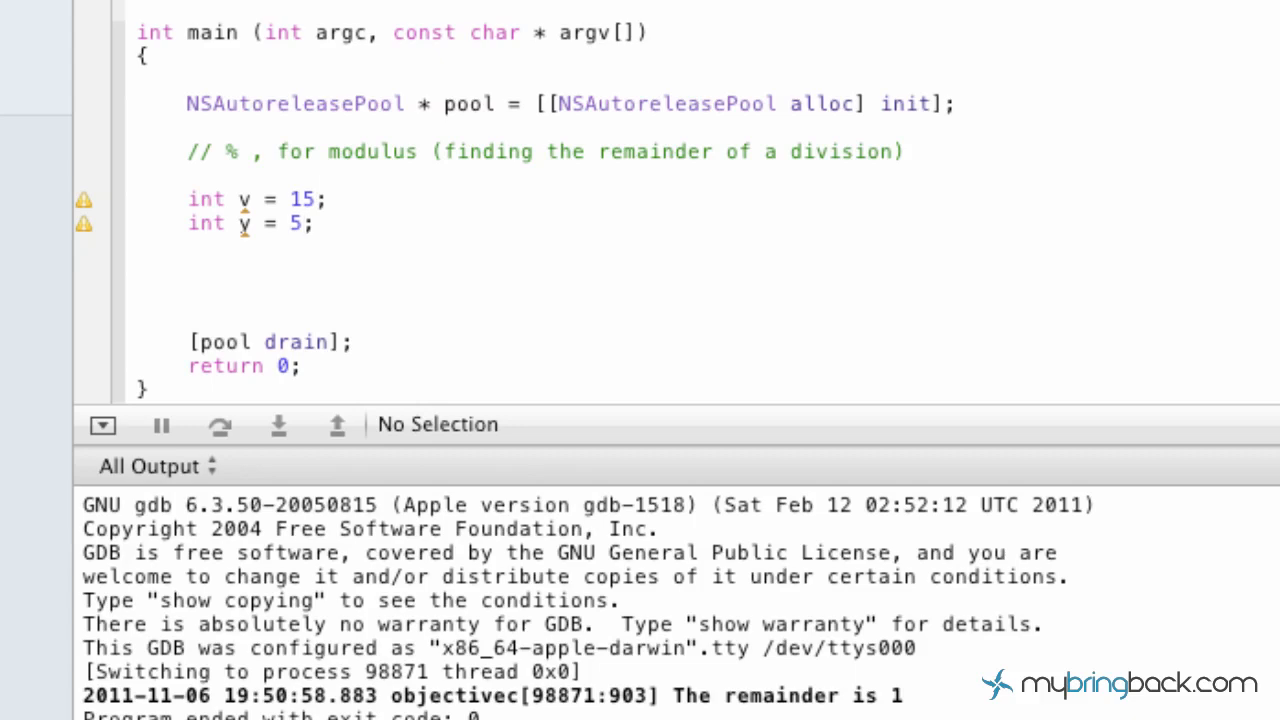
left_click(268, 223)
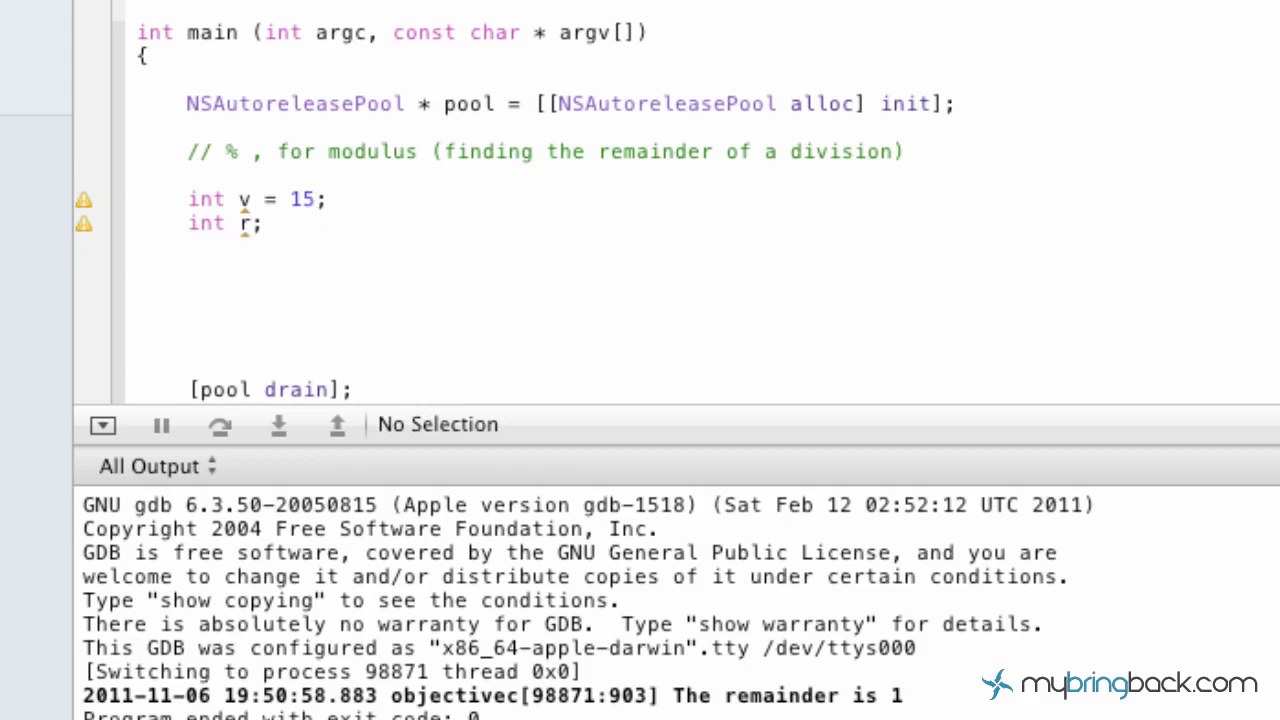
Write the calculation r = v % 2; below the declarations.
type("r = v")
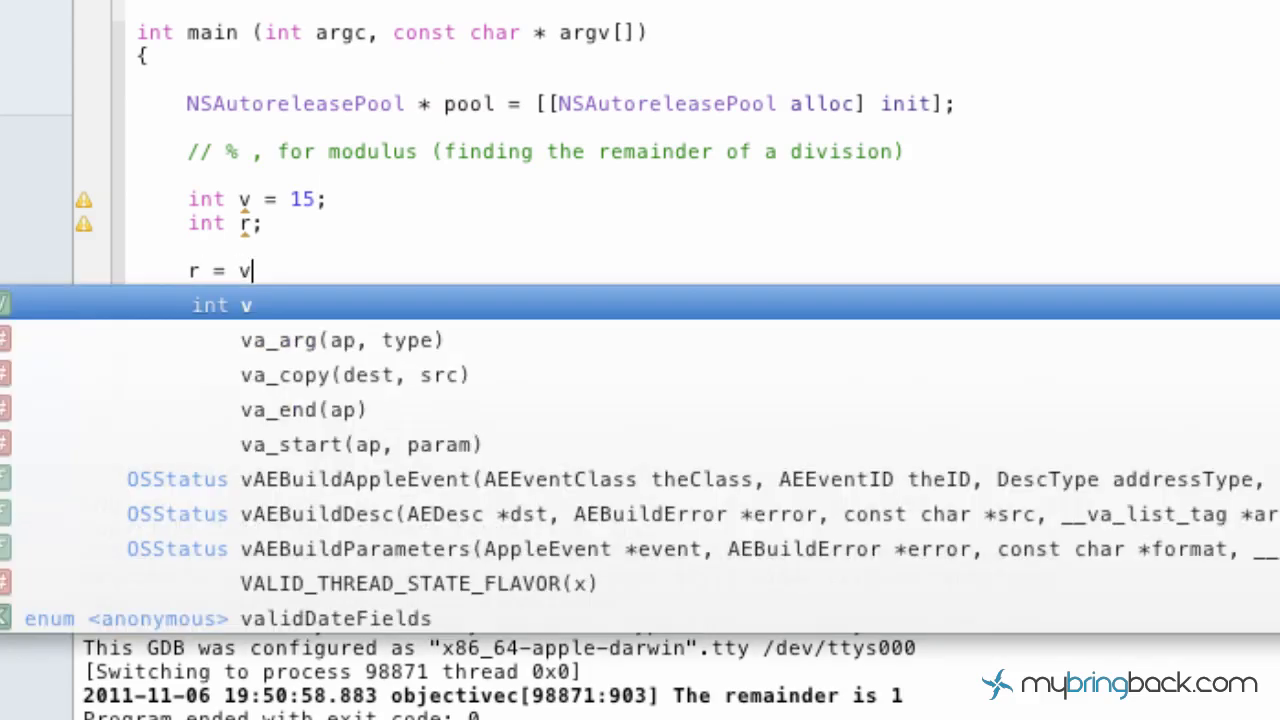
type("%")
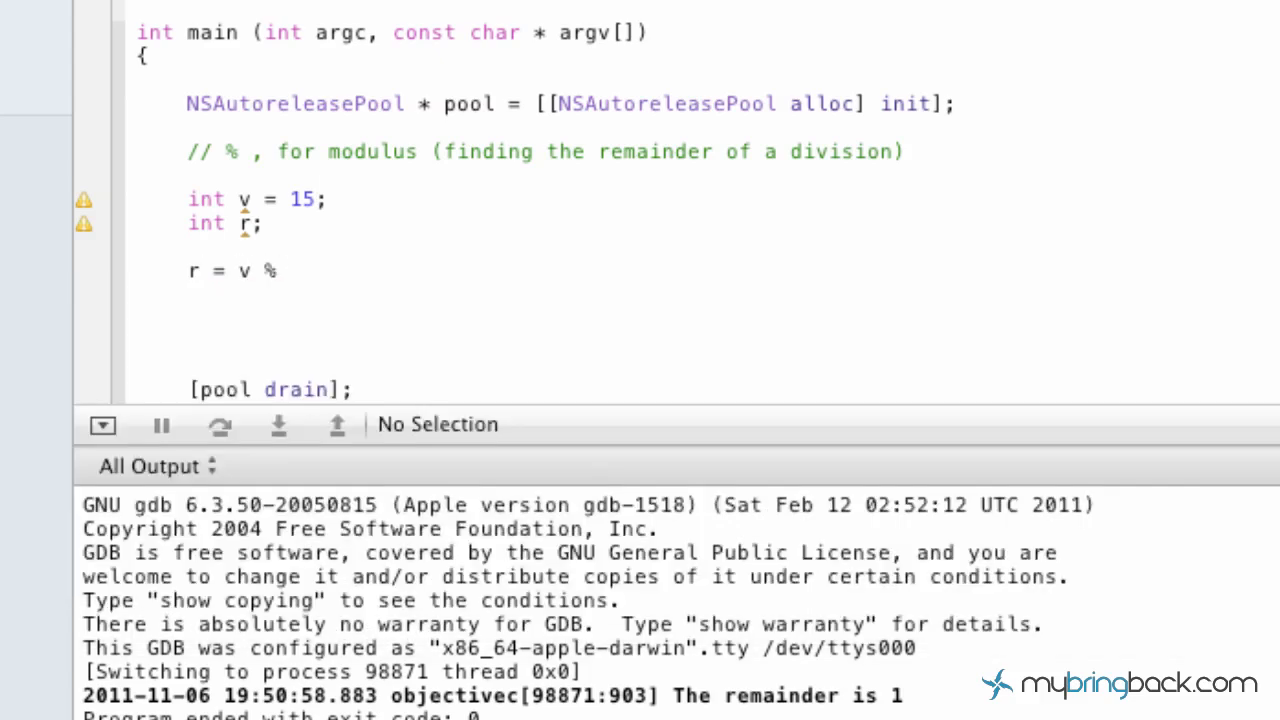
type("2;")
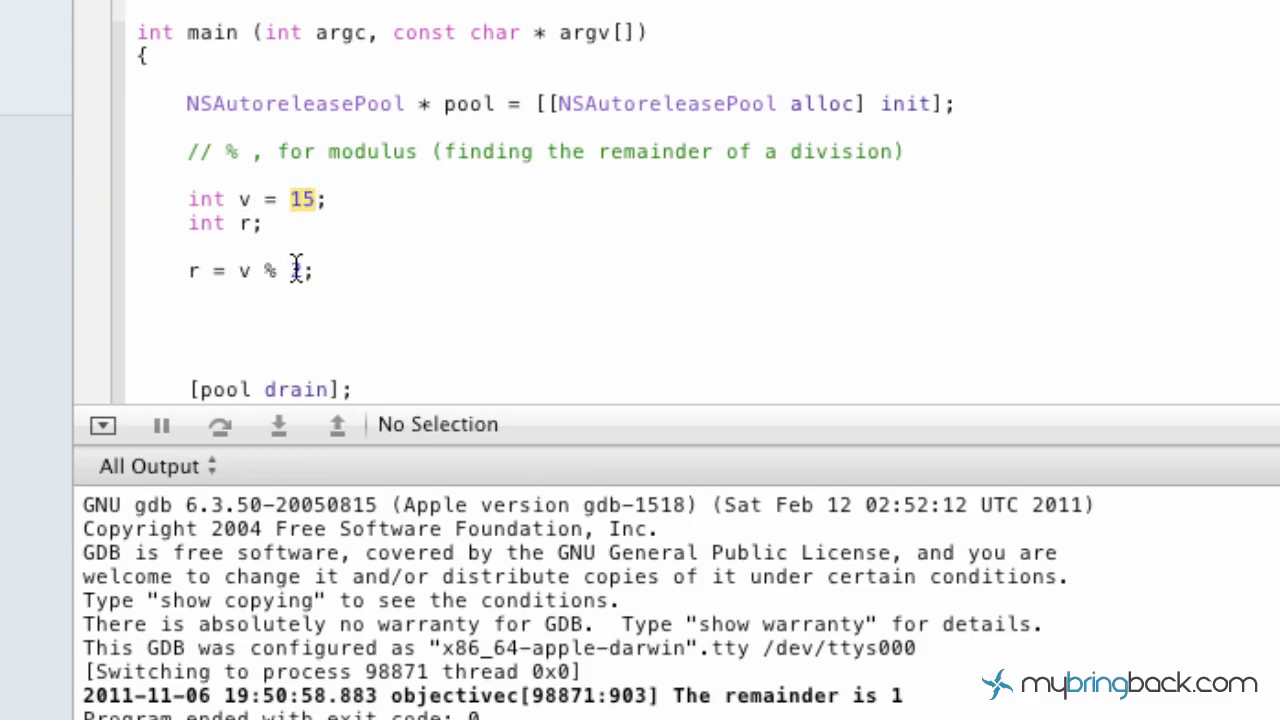
type("2")
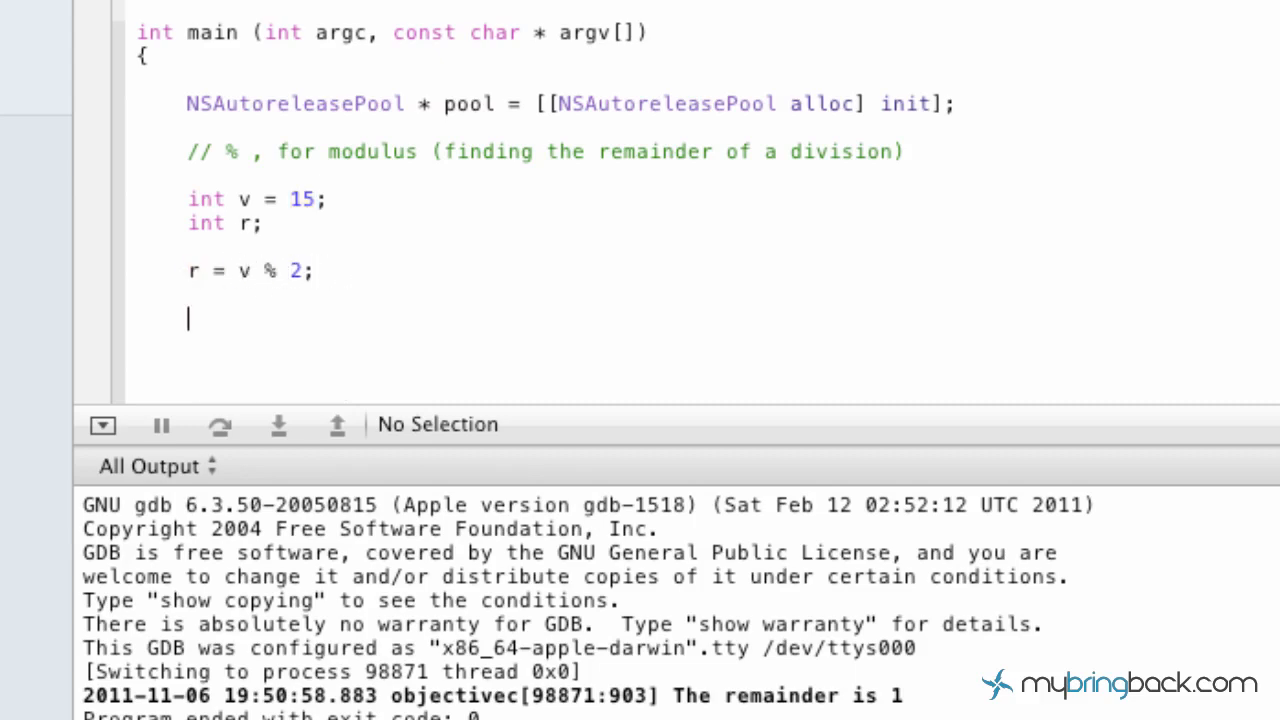
Add NSLog(@"The remainder is %i", r); to print the result.
type("NSLog(")
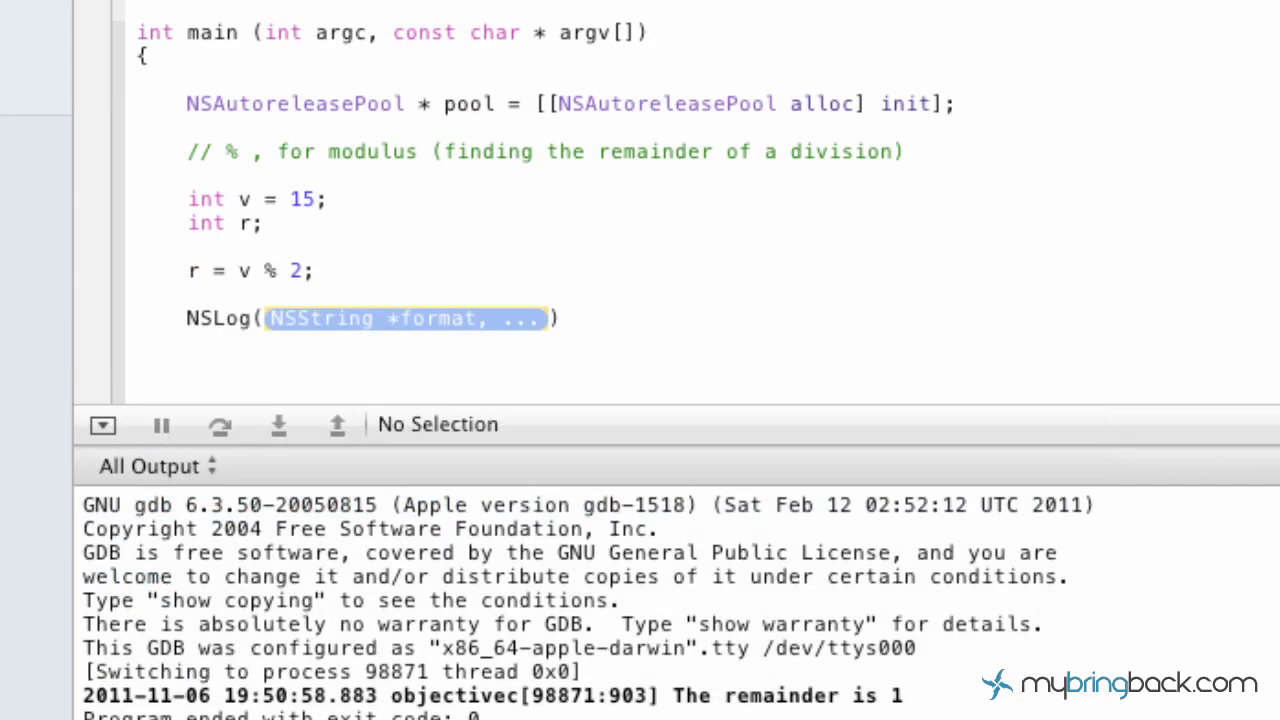
type("@\"The remainder is")
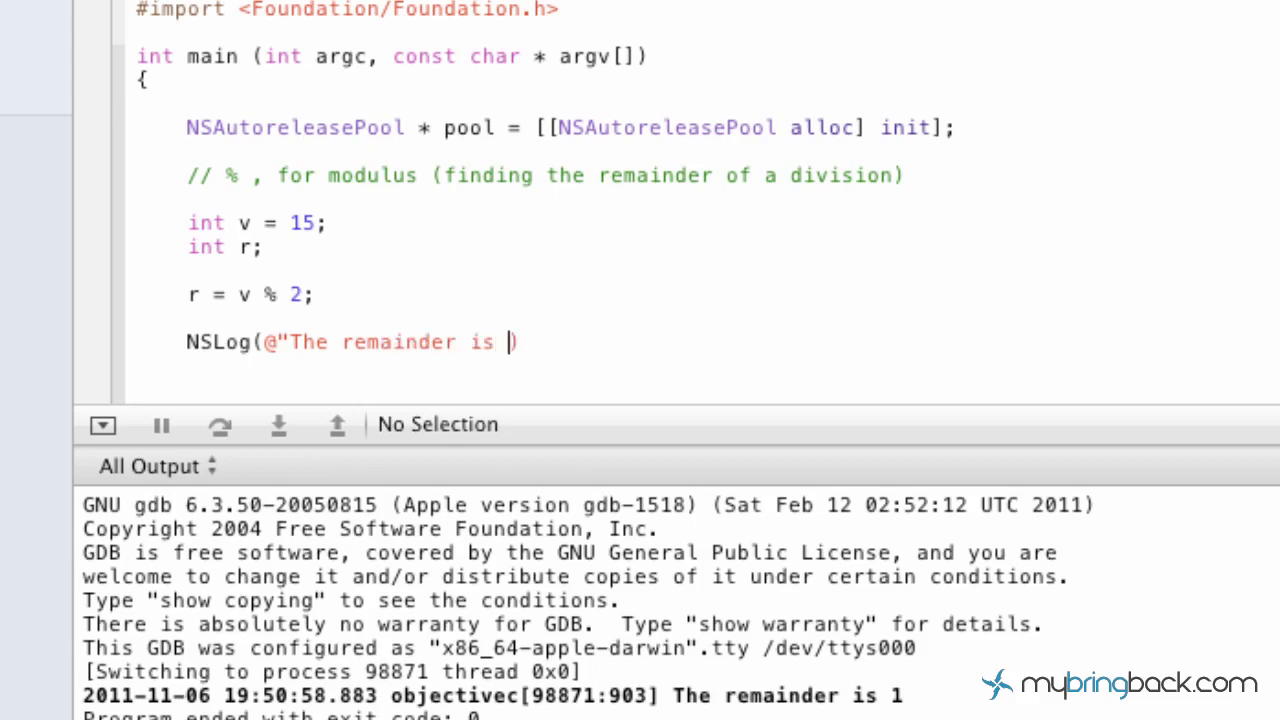
type("%i,")
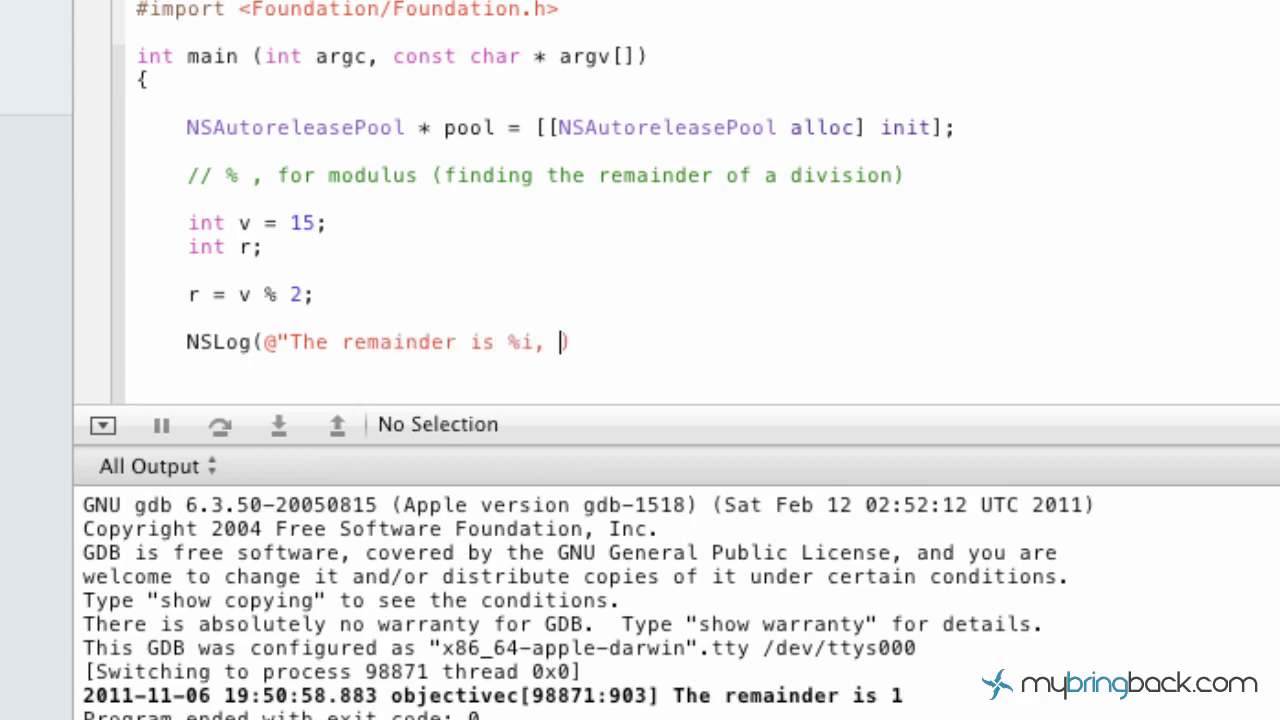
type("r")
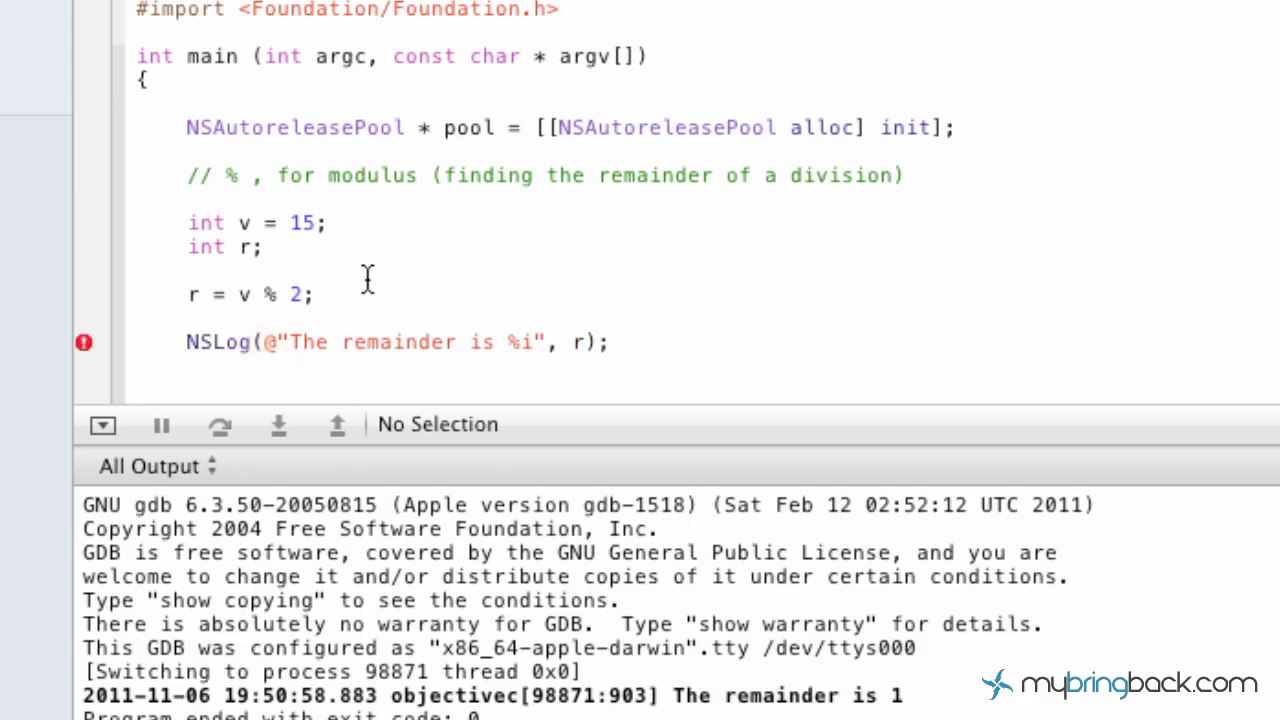
Scroll the editor down before running the v = 15 program.
scroll("down", 3)
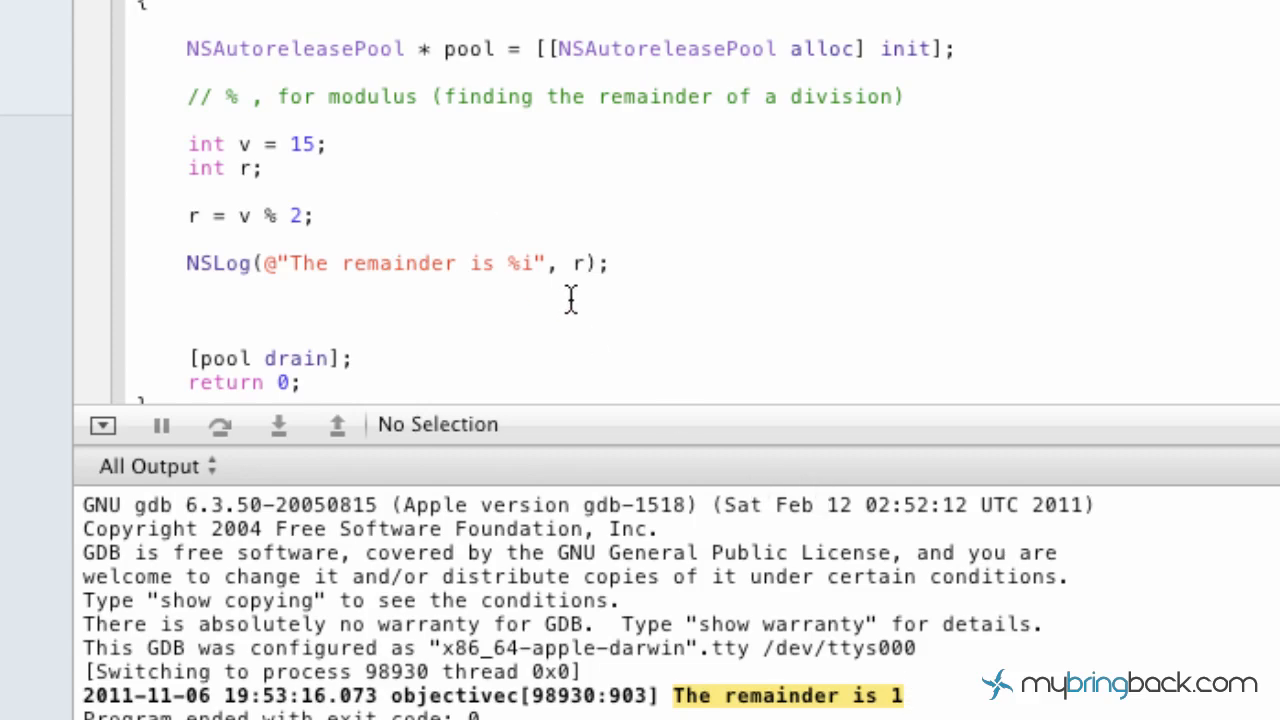
mouse_move(580, 297)
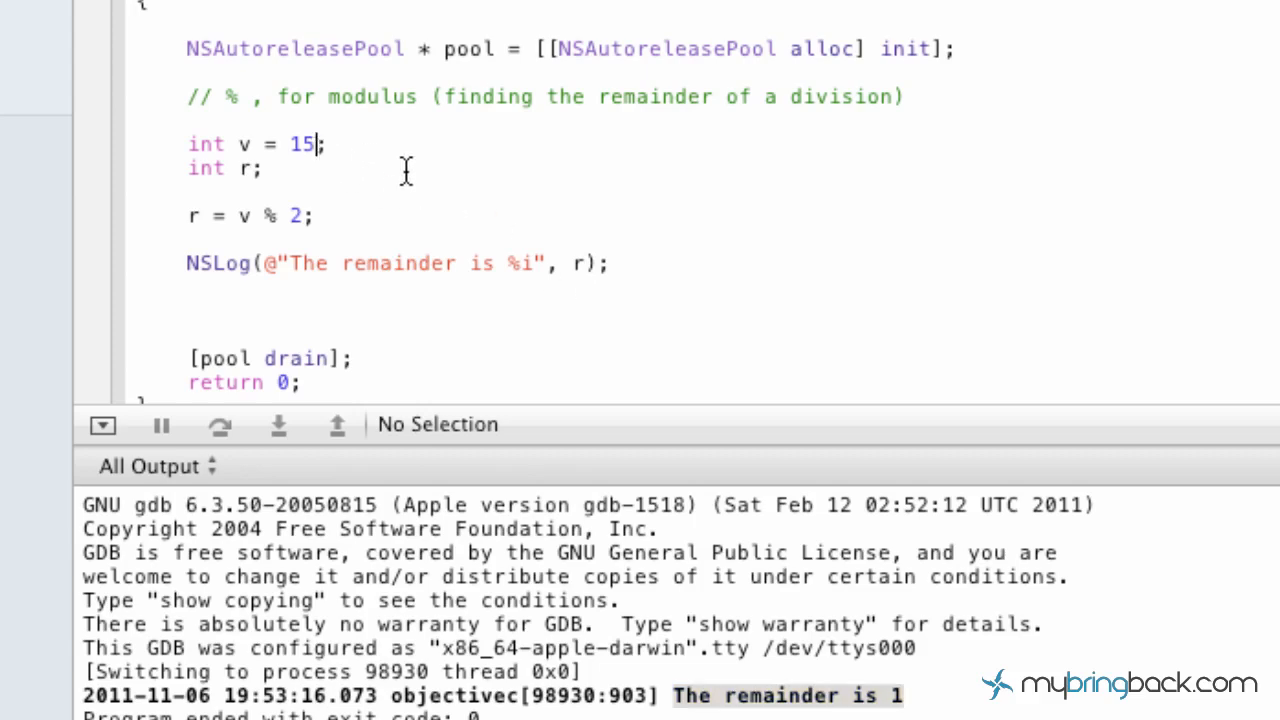
Change v's value from 15 to 18 for the rerun.
type("18")
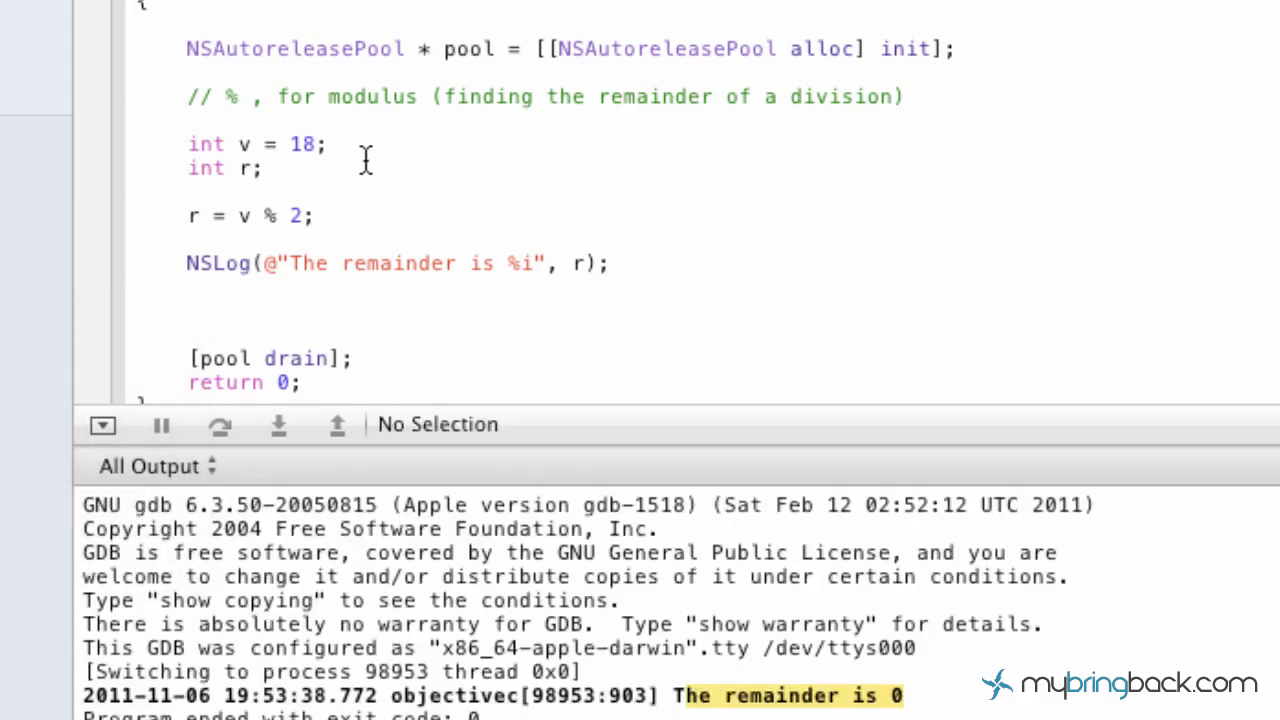
double_click(303, 144)
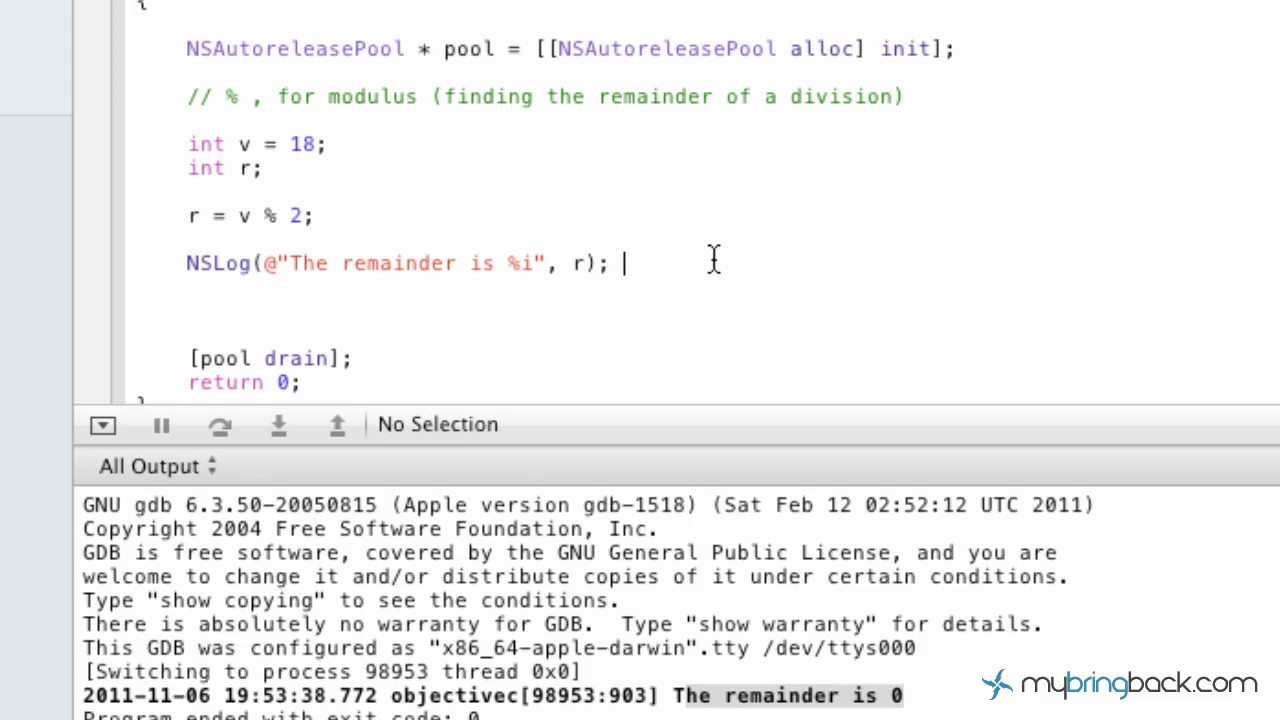
mouse_move(660, 260)
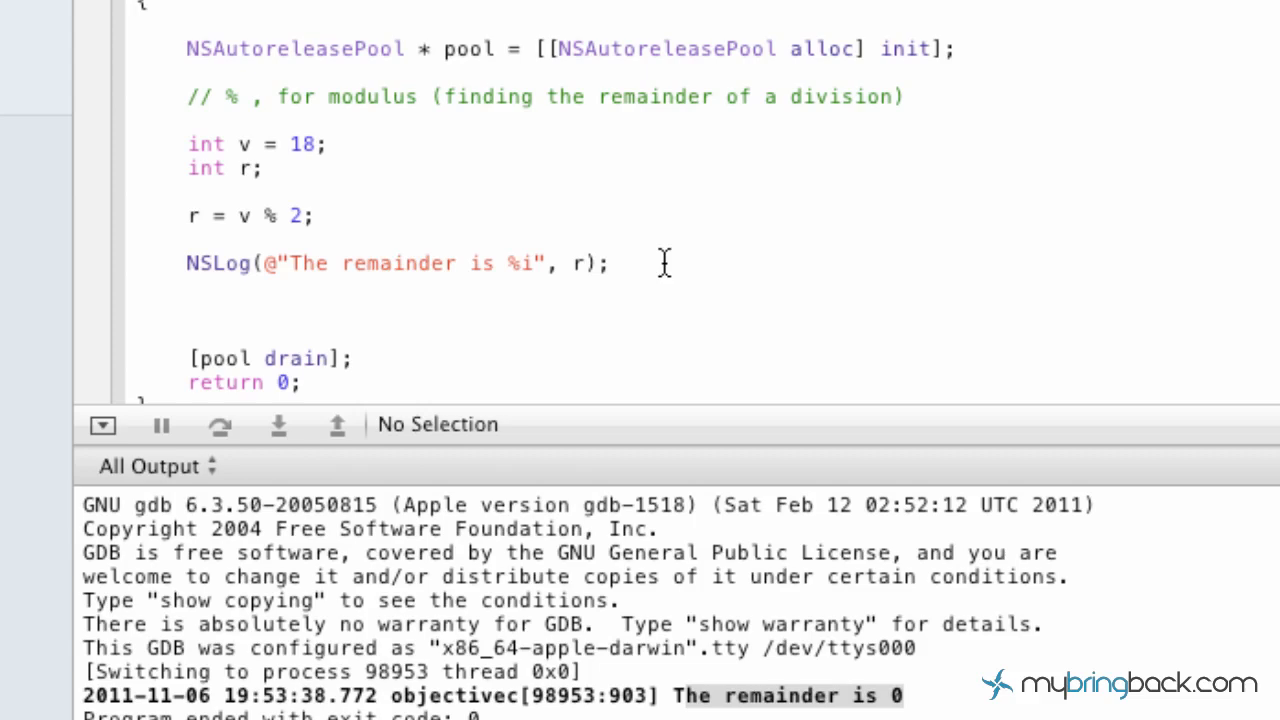
left_click(624, 263)
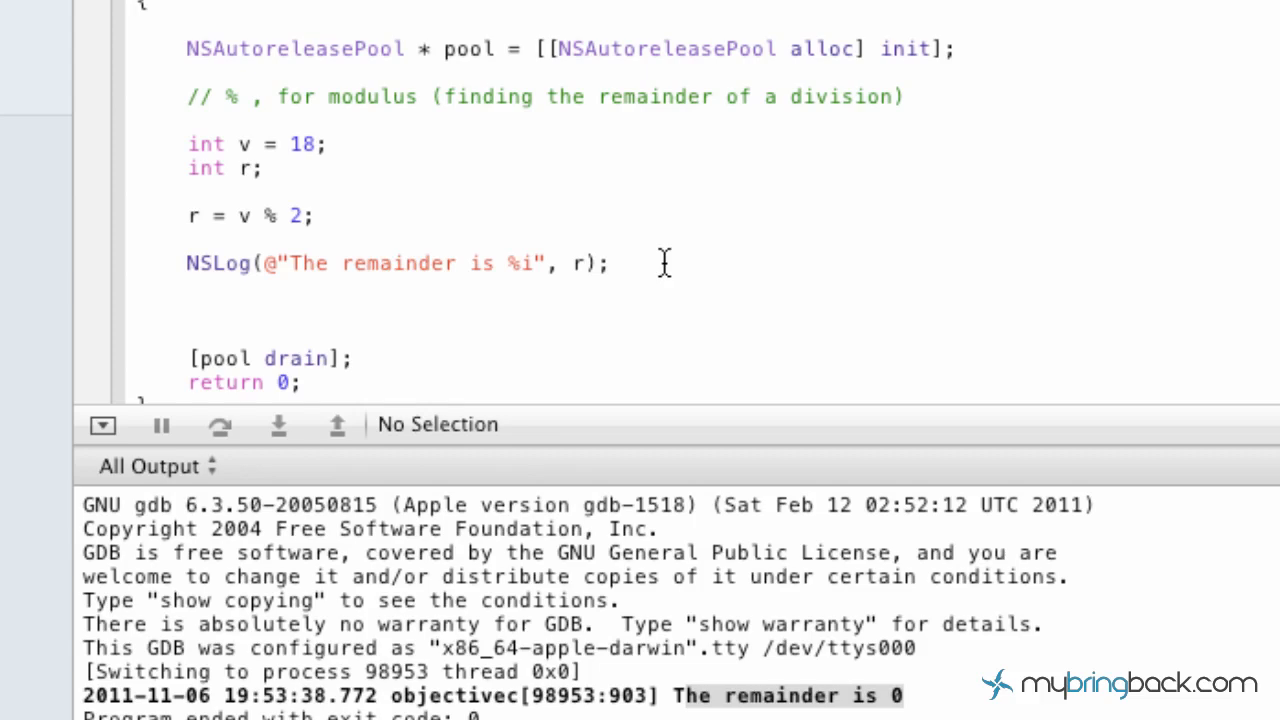
left_click(623, 262)
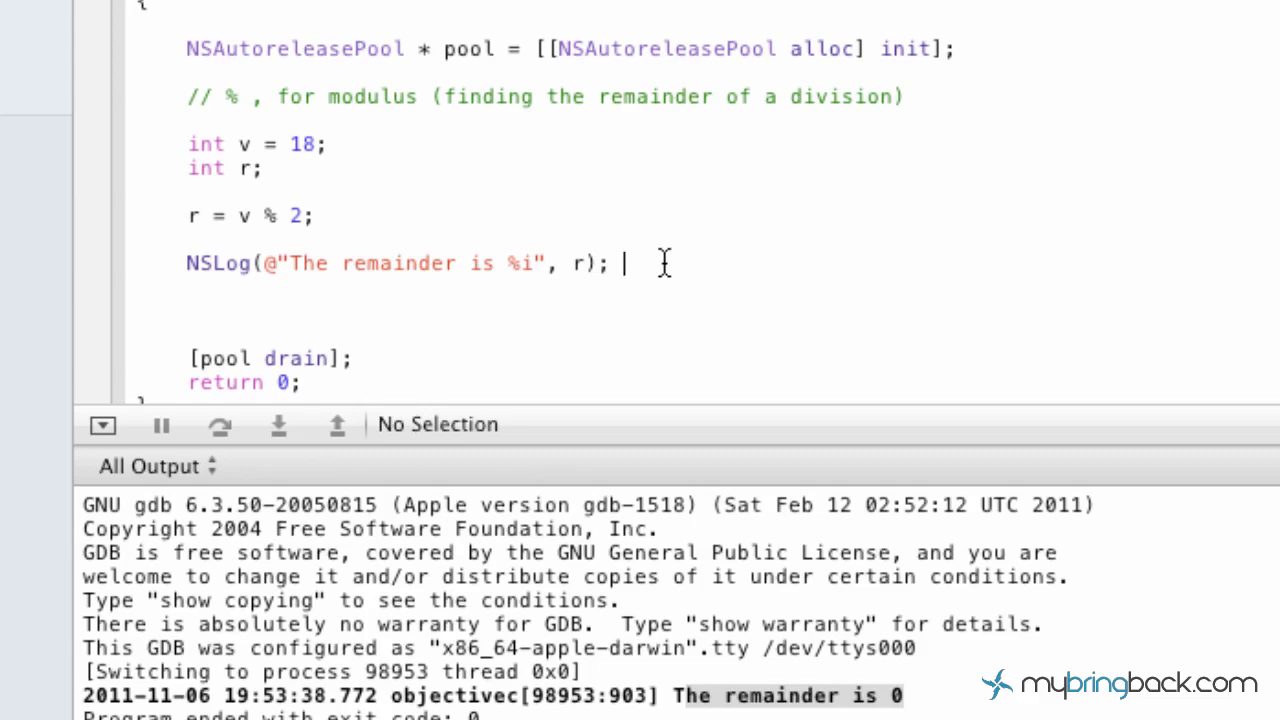